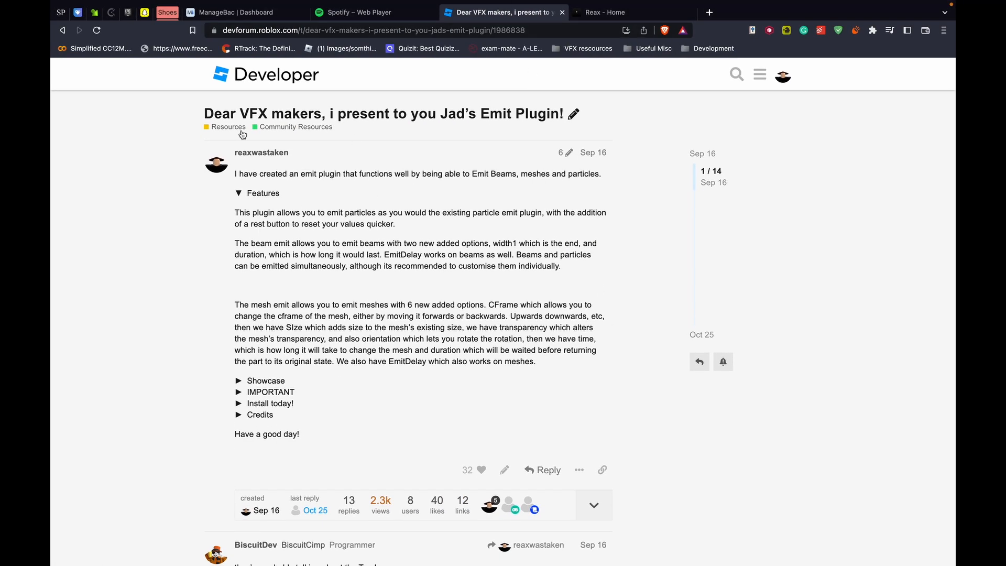
Step: Browse the Reax portfolio site to the Emit Plugin project page
left_click(632, 11)
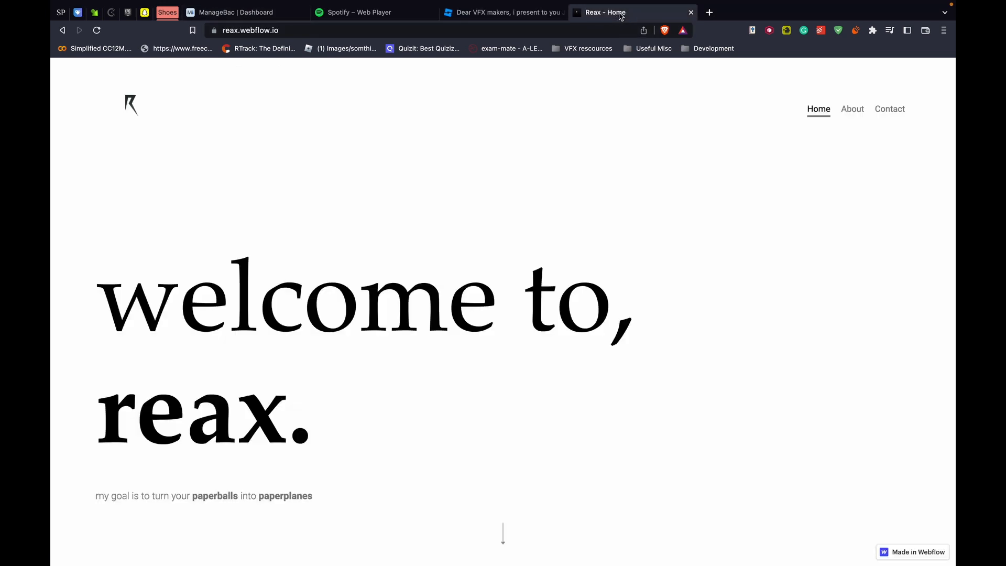
scroll("down", 3)
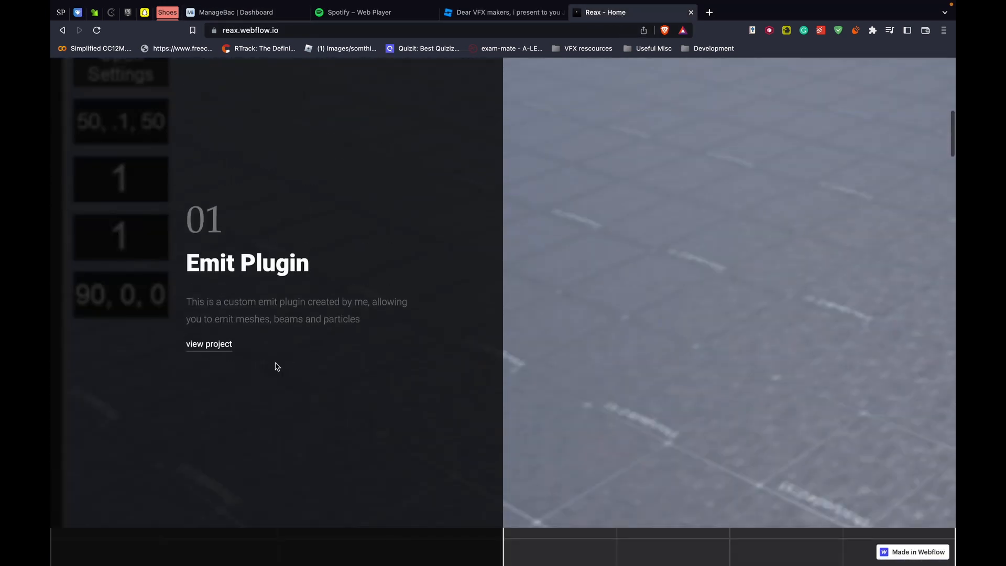
left_click(209, 343)
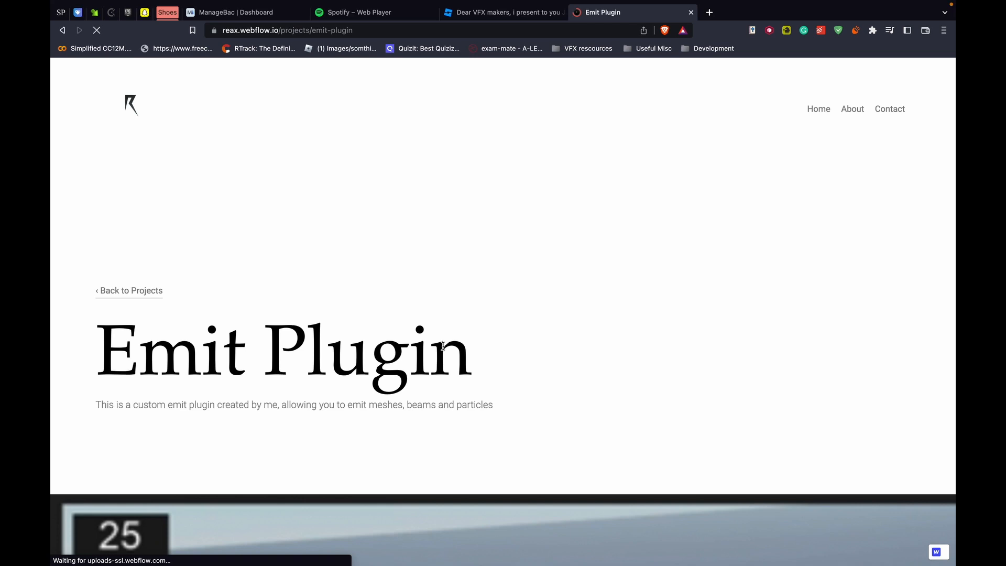
scroll("down", 3)
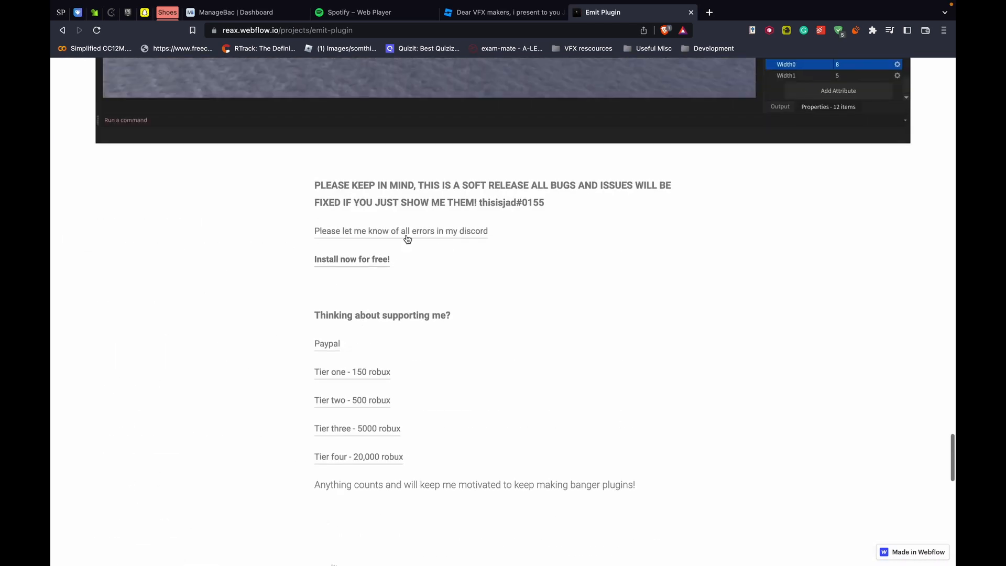
Step: Reach the plugin's Roblox listing through the free-install page and the forum post's 'Install today!' section
left_click(501, 11)
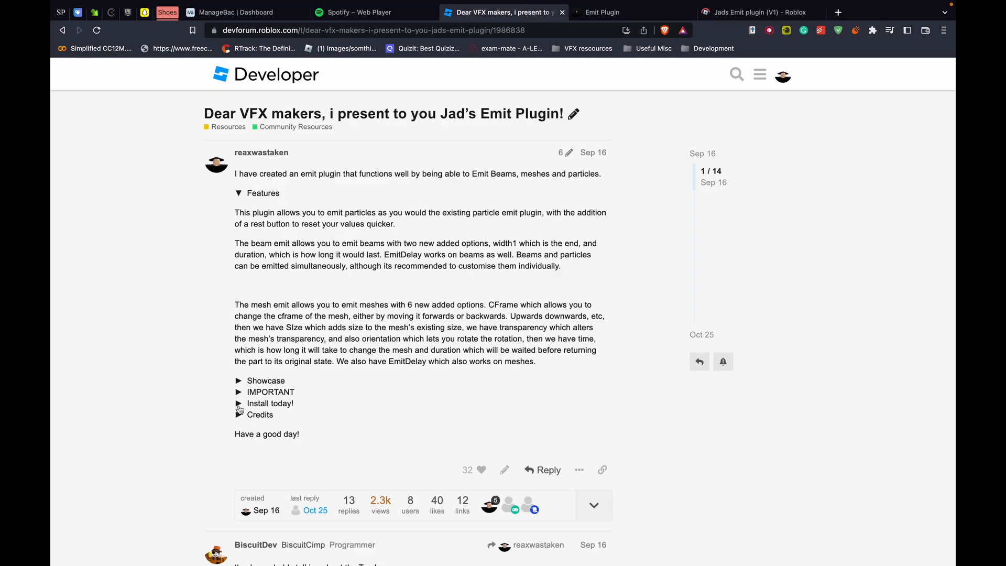
left_click(238, 403)
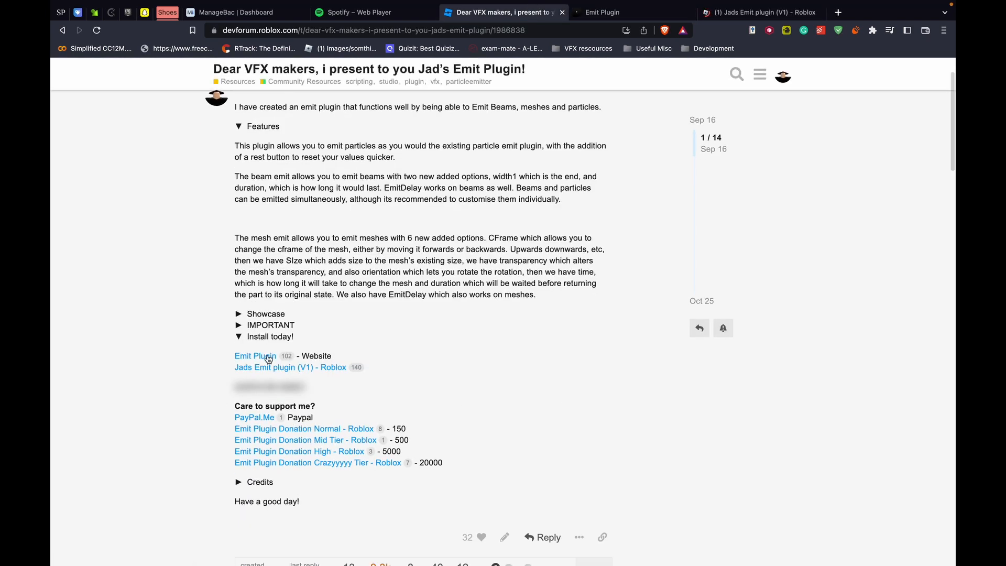
left_click(273, 367)
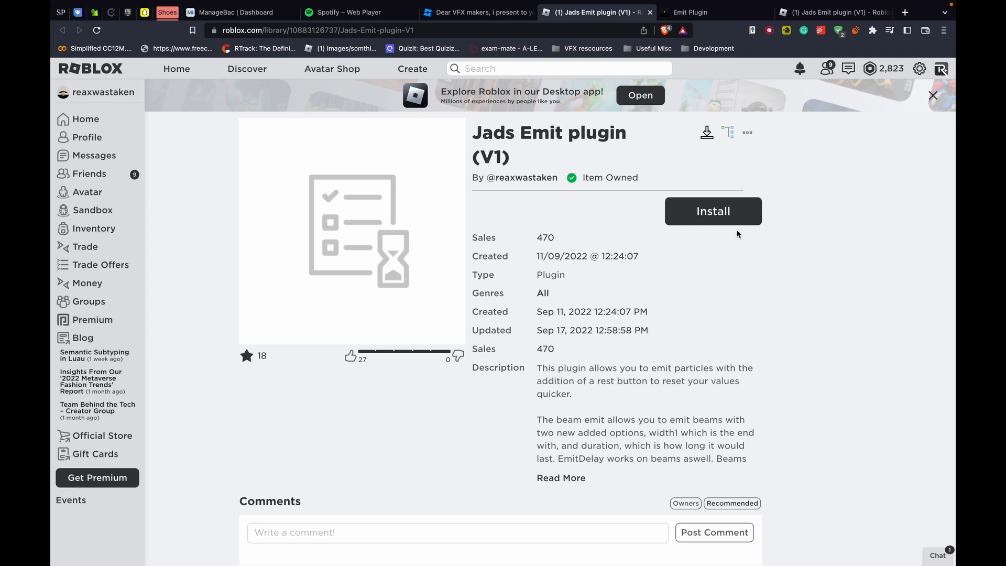
Step: Install Jads Emit plugin (V1) from its Roblox library page into Studio
left_click(712, 210)
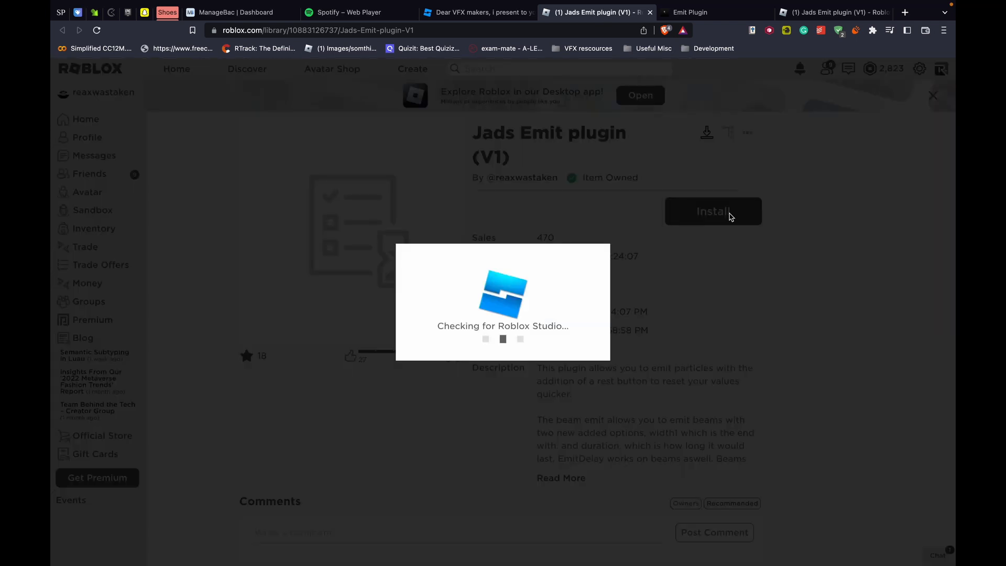
mouse_move(737, 195)
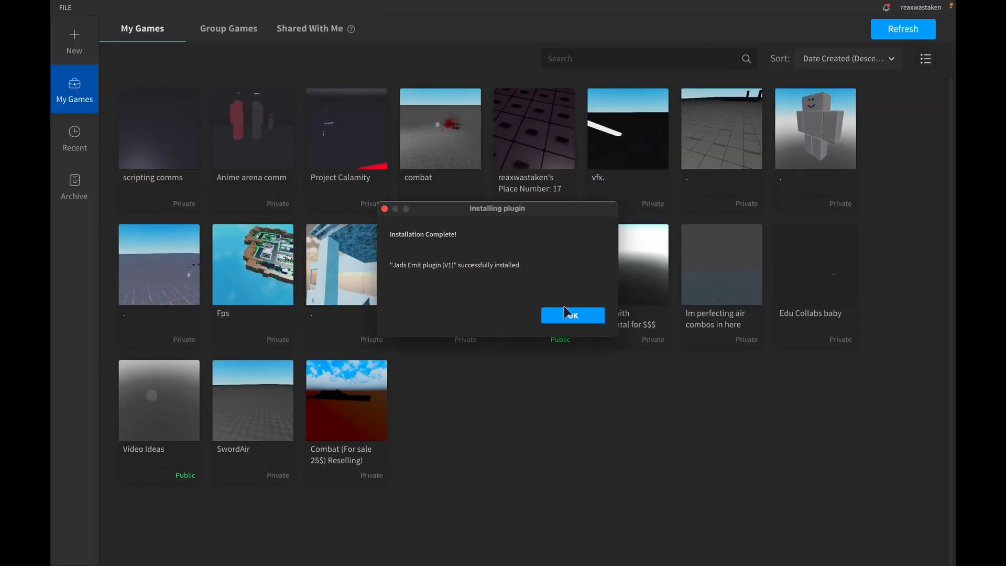
Step: Acknowledge the 'Installation Complete!' dialog for Jads Emit plugin (V1)
left_click(572, 315)
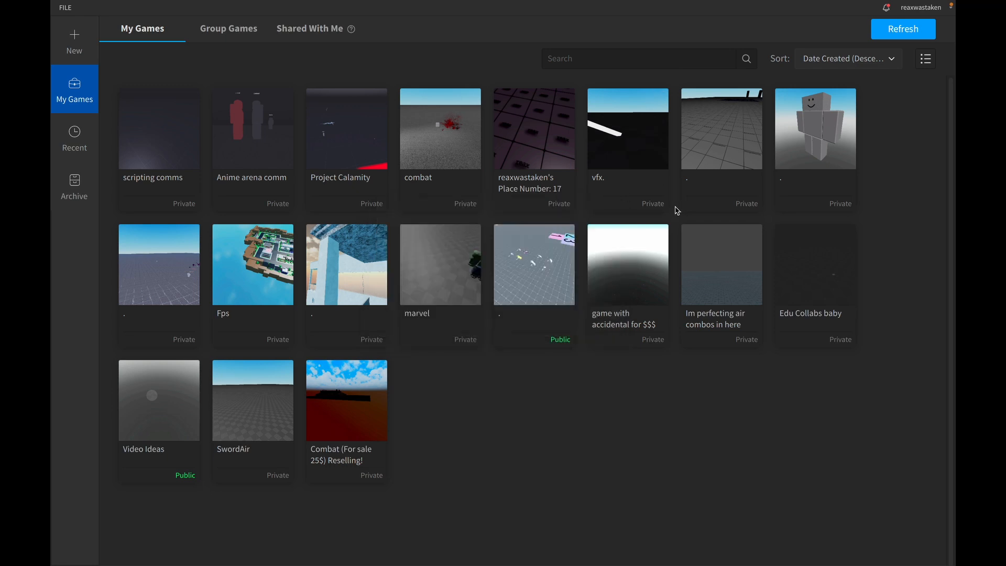
mouse_move(170, 169)
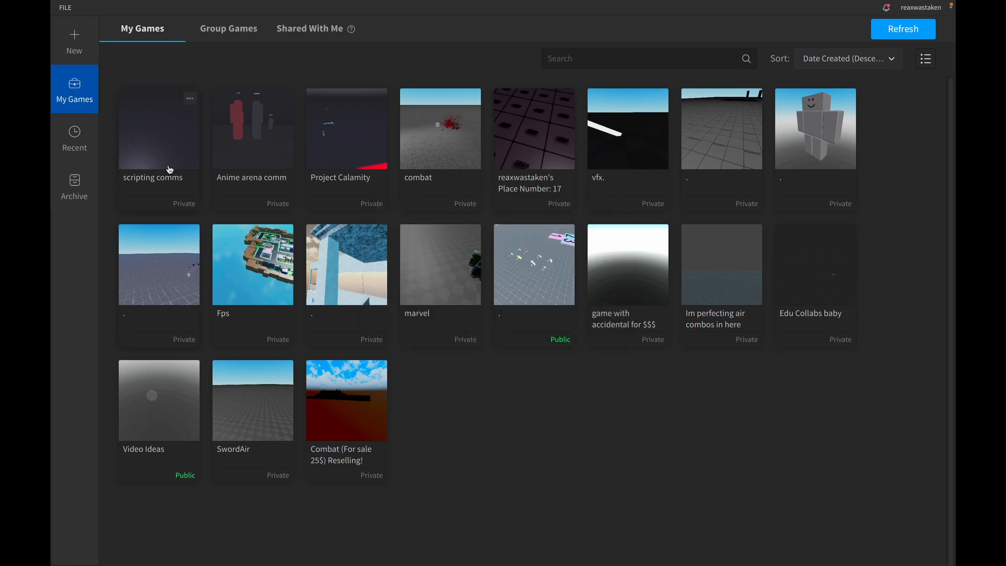
mouse_move(256, 153)
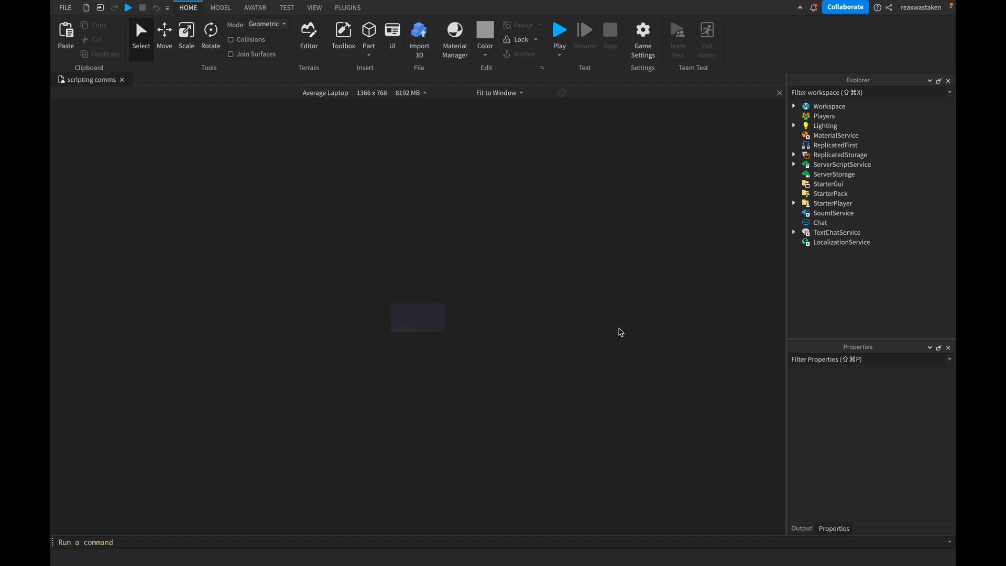
Step: Reset the Explosion's BlackRingContrast1 emitter in the Emit panel to EmitCount 1 and EmitDelay 0.1
left_click(347, 7)
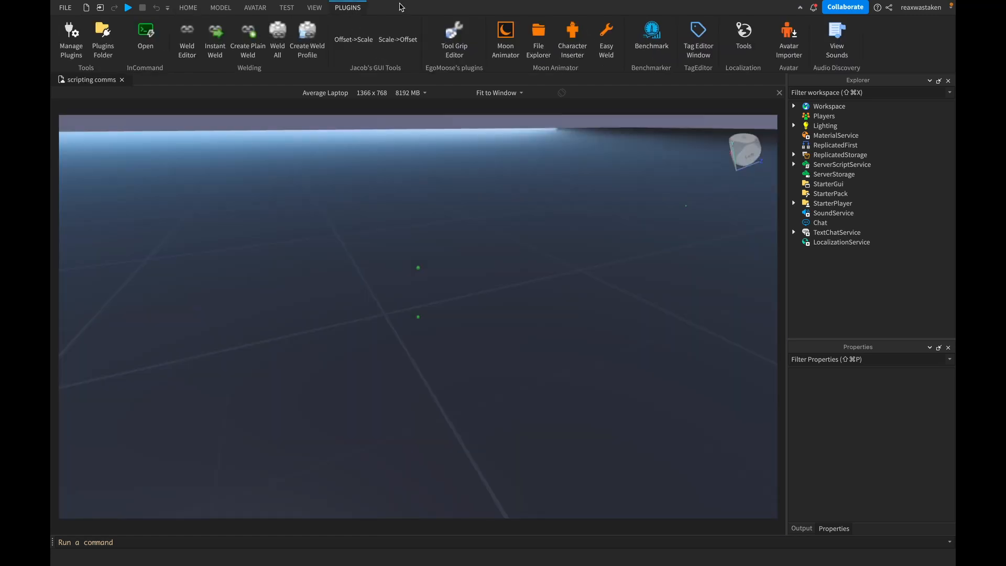
left_click(188, 7)
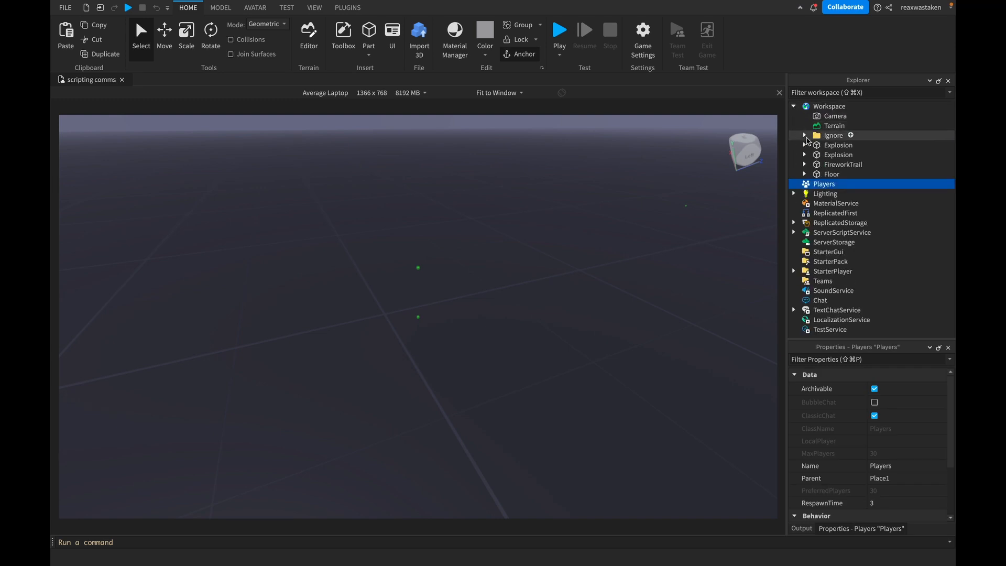
left_click(805, 145)
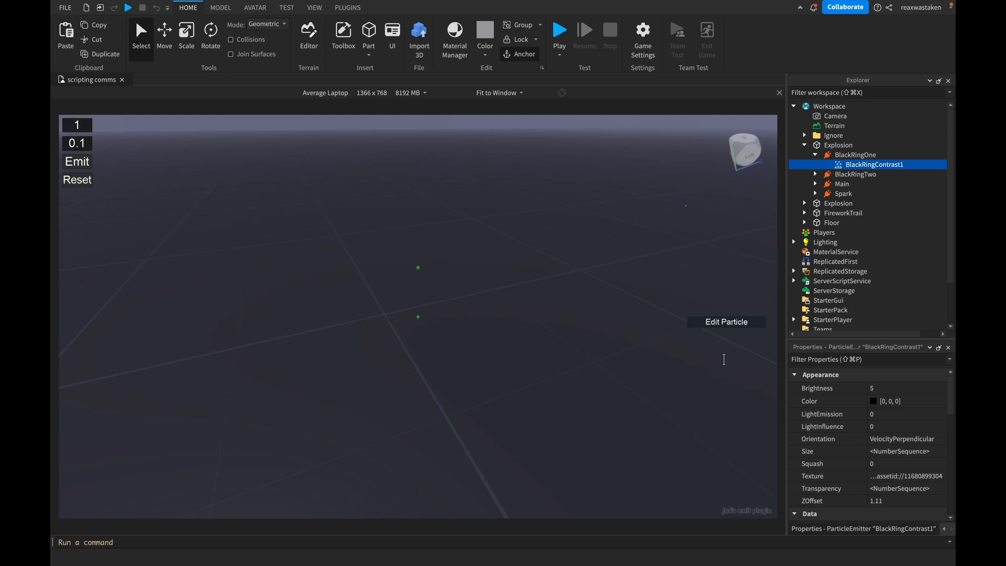
scroll("down", 3)
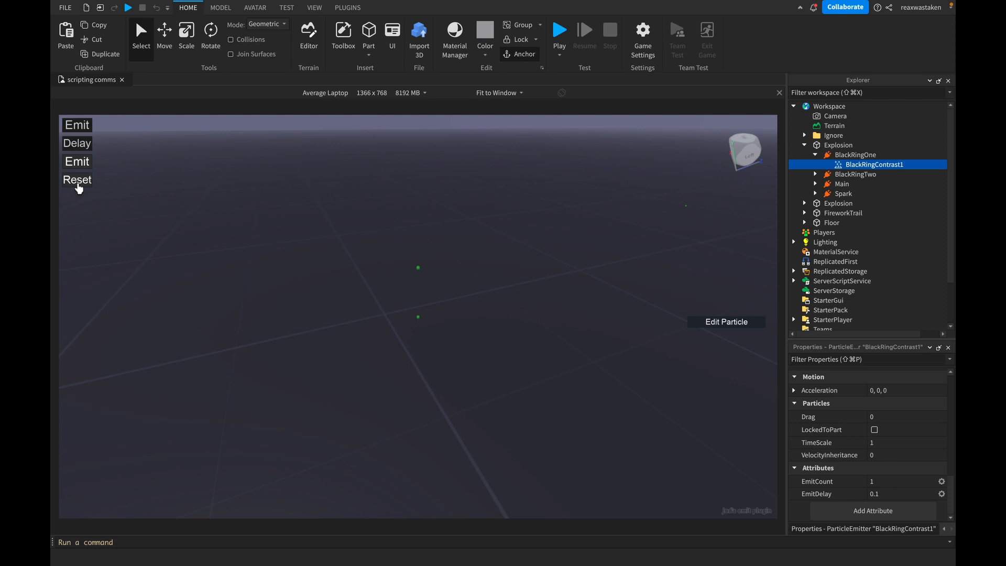
left_click(77, 180)
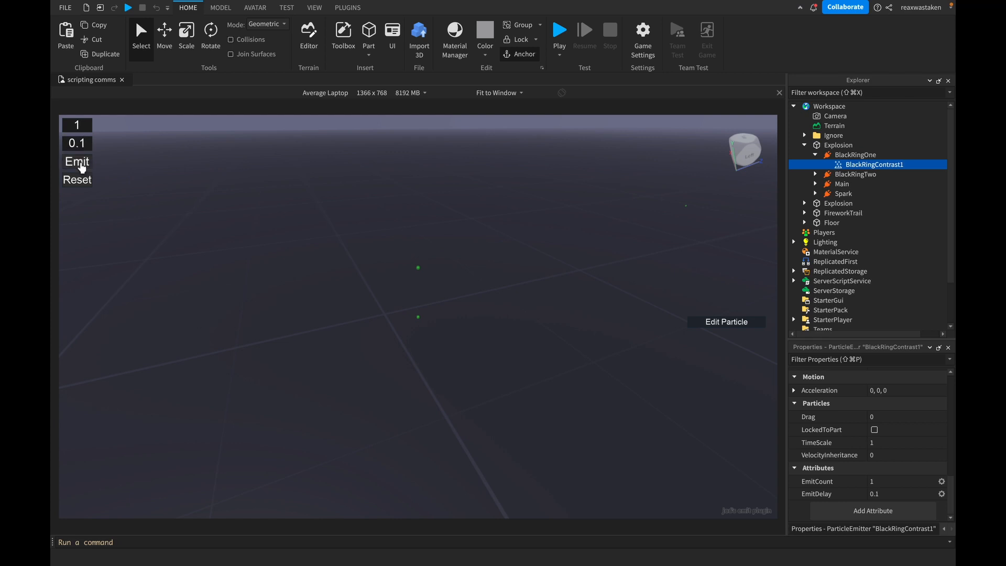
mouse_move(846, 176)
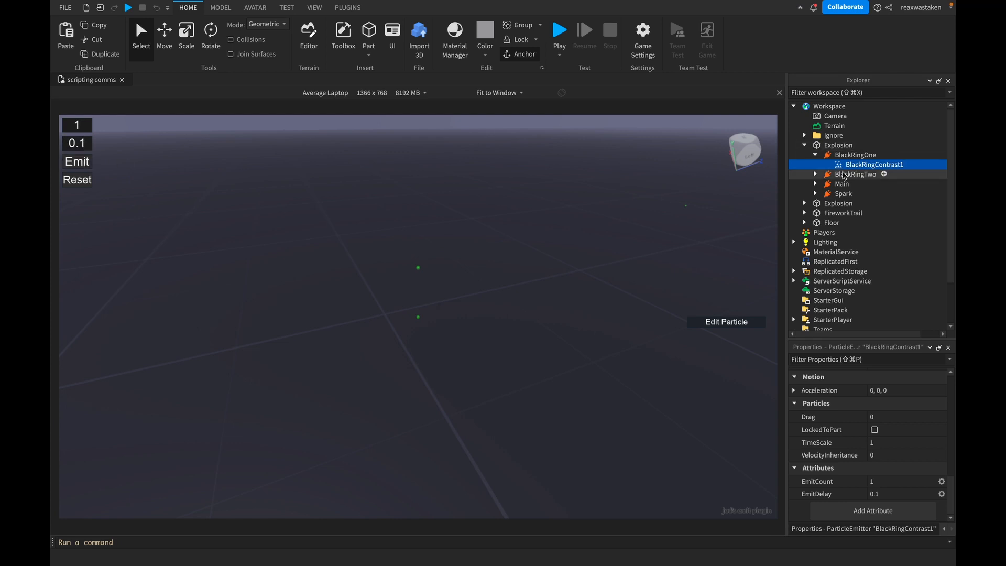
Step: Emit all fourteen Explosion emitters twice as a glowing ring and orange spark burst
left_click(805, 174)
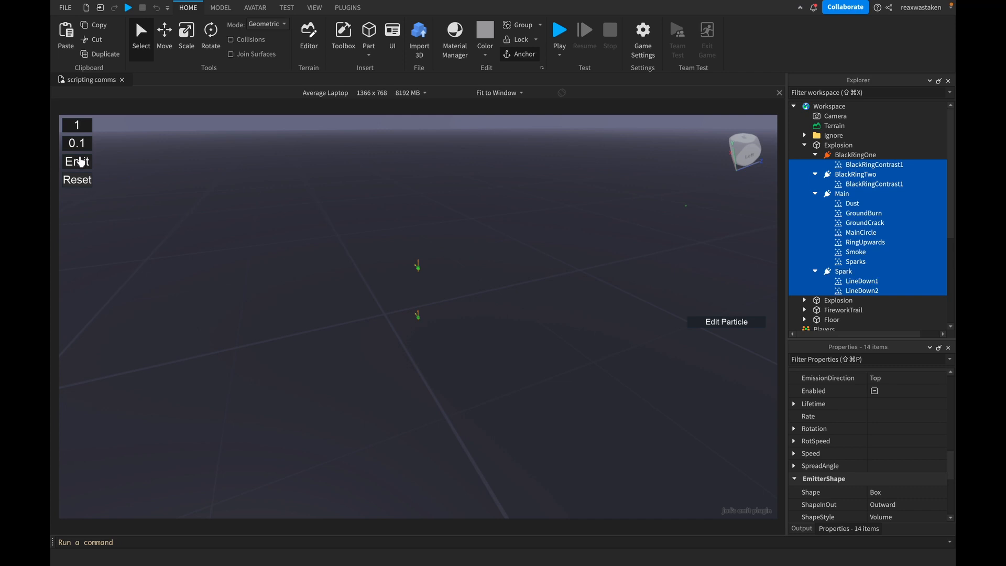
left_click(77, 161)
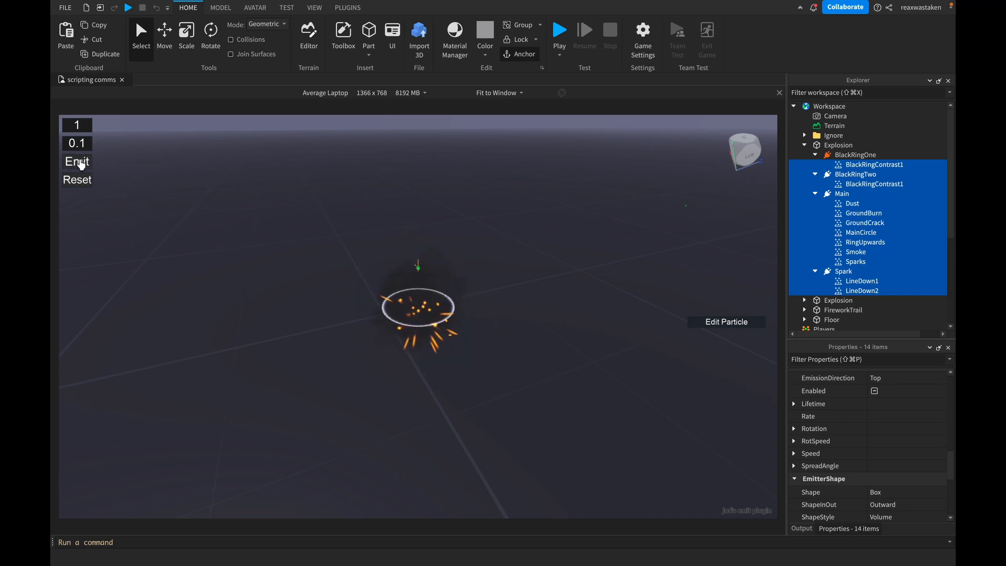
left_click(76, 162)
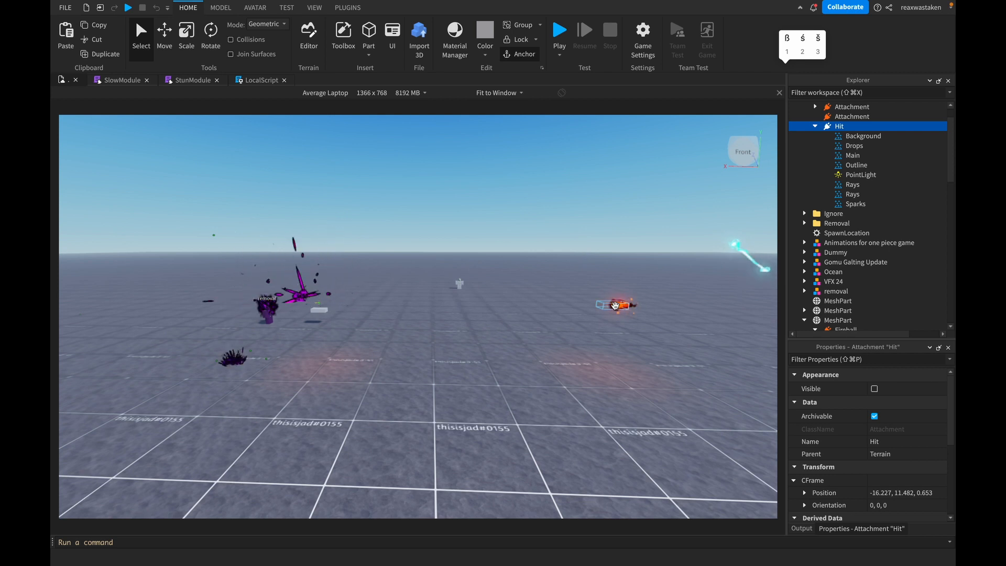
Step: Emit the Hit emitters as a purple shard burst, then the MeshPart's Fireball trail
left_click(862, 135)
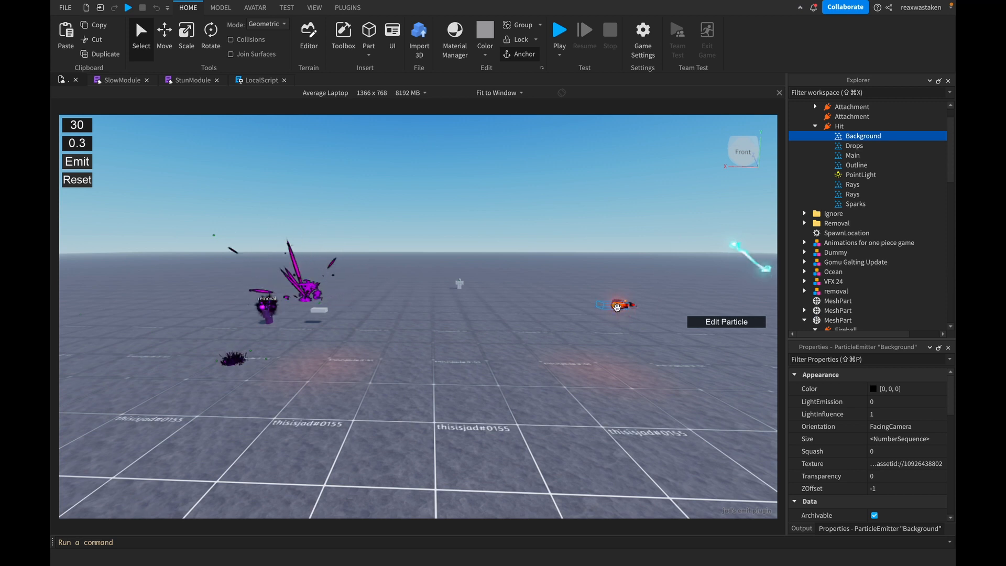
left_click(837, 320)
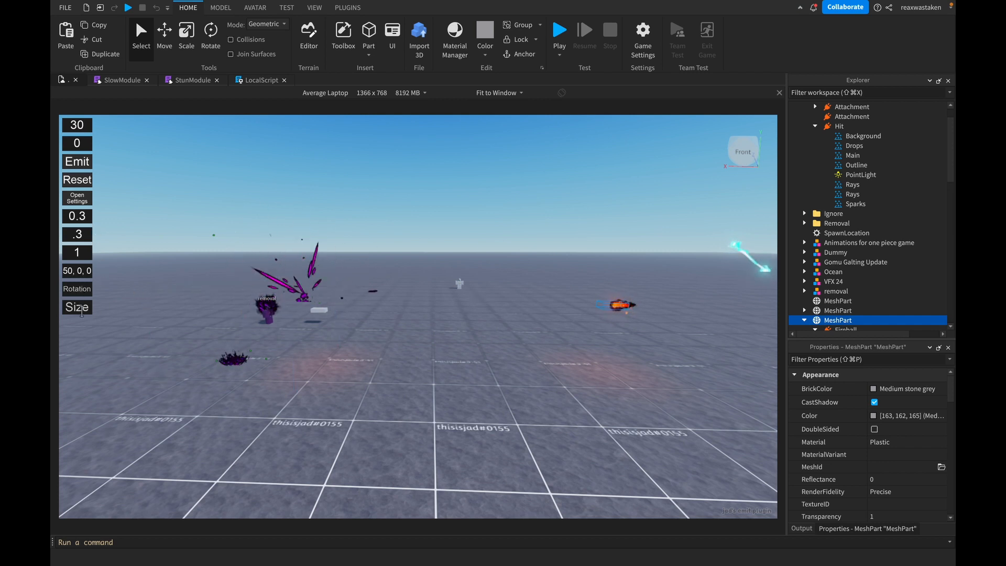
mouse_move(500, 231)
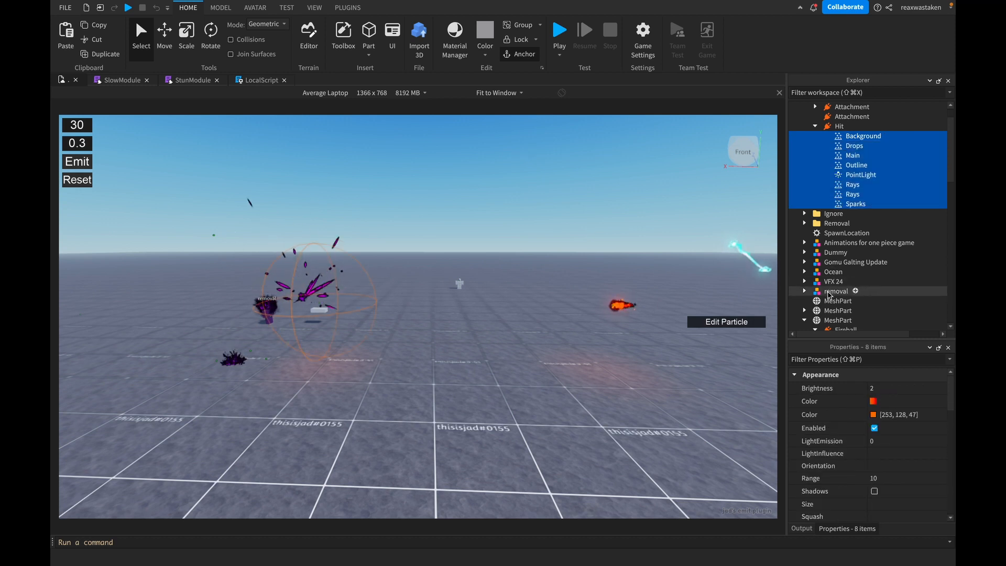
left_click(838, 320)
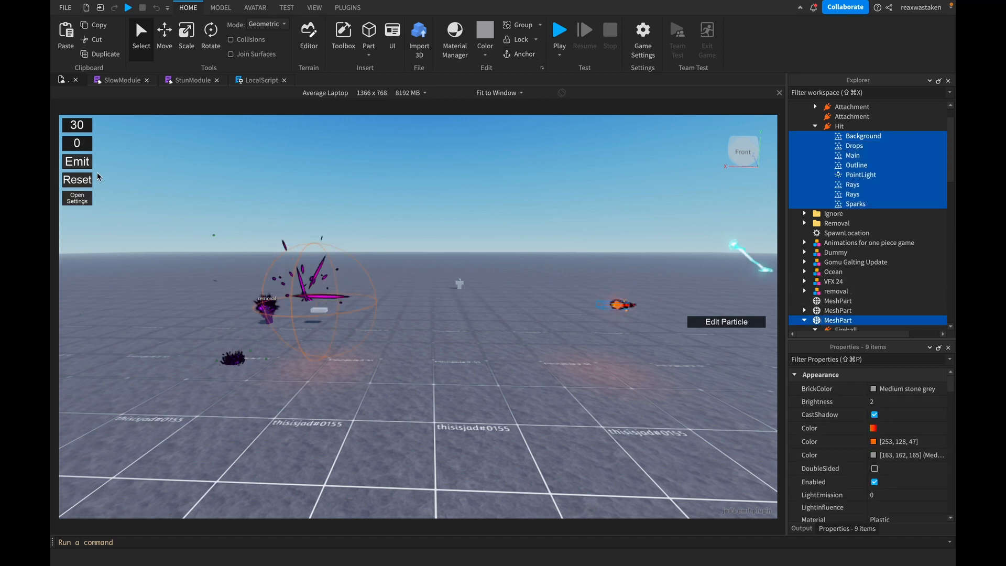
left_click(76, 161)
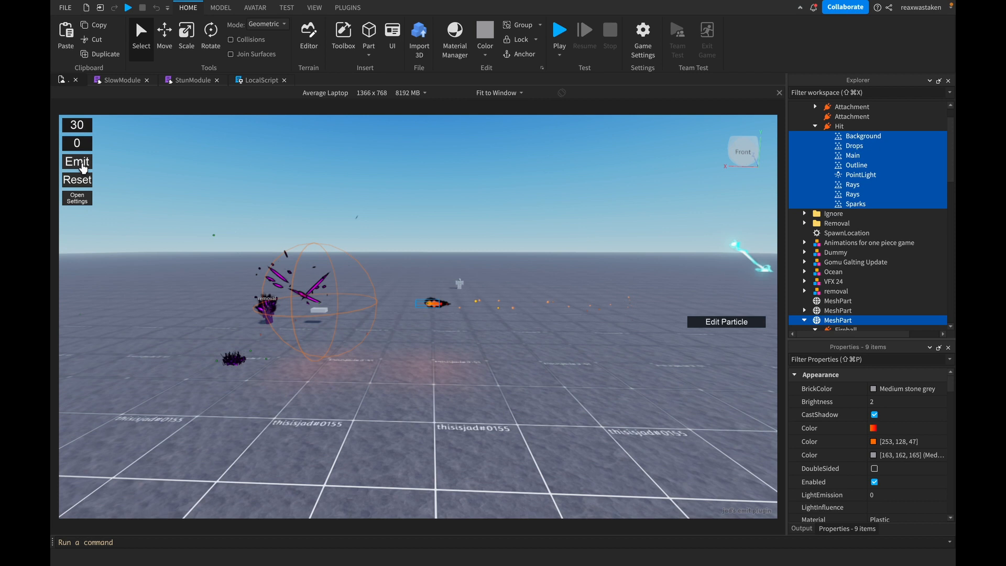
left_click(77, 162)
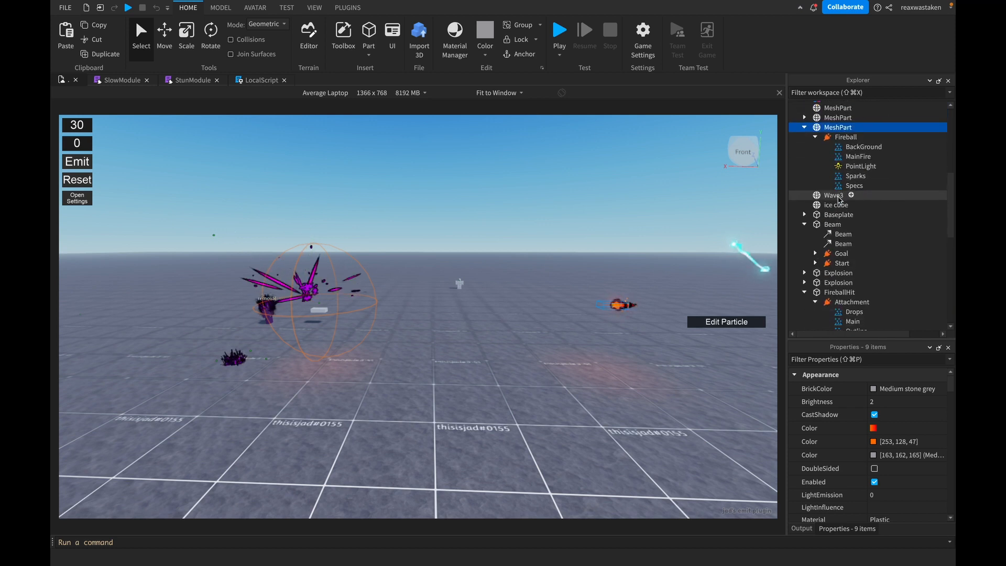
Step: Collapse Fireworks and emit all Kaboom emitters as a black smoke and orange fire explosion
scroll("down", 3)
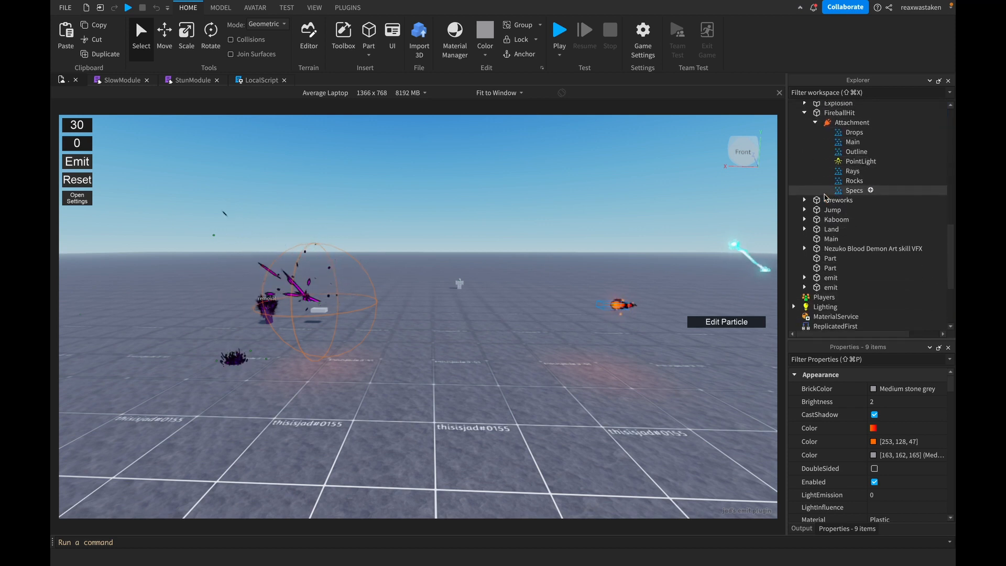
left_click(803, 199)
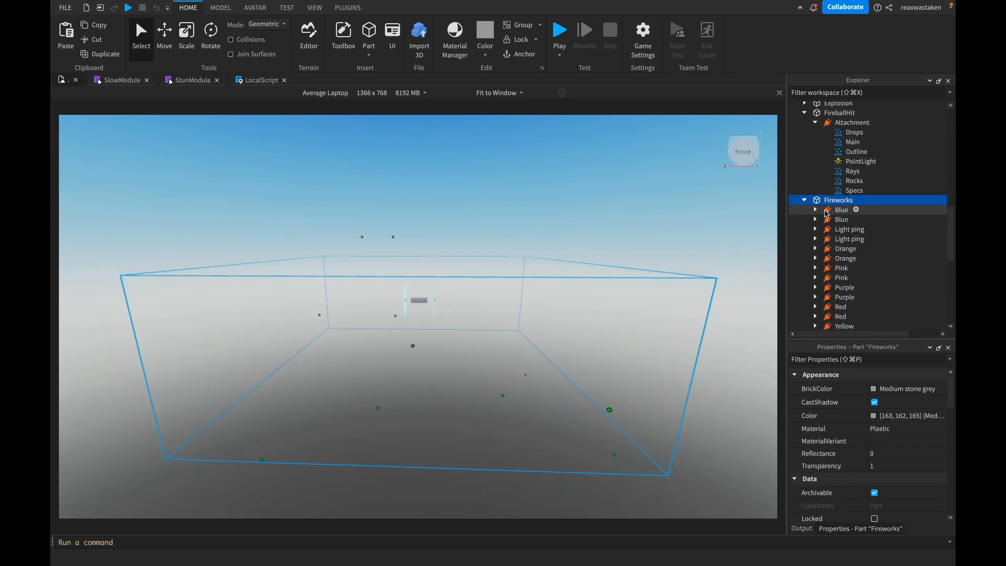
left_click(804, 199)
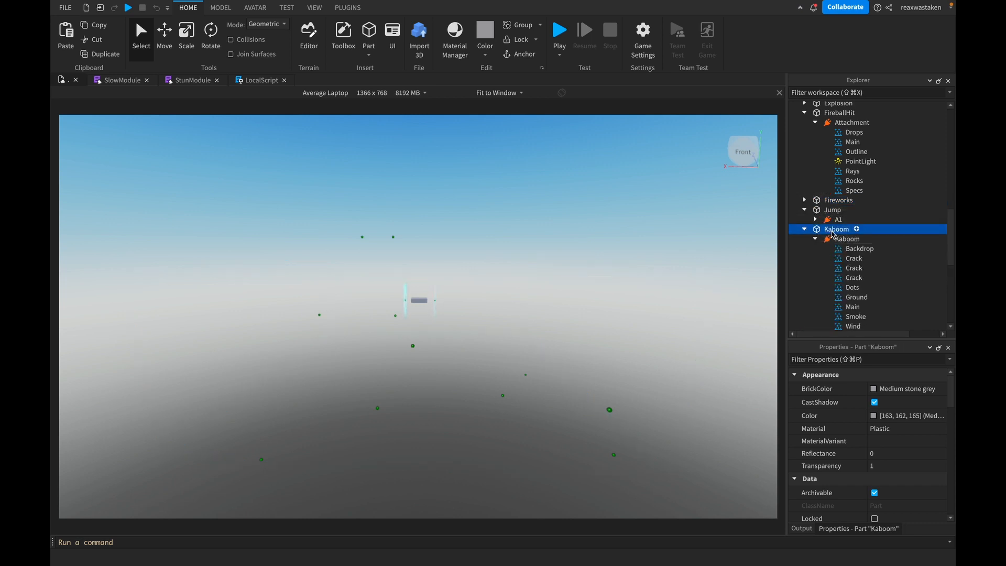
left_click(858, 248)
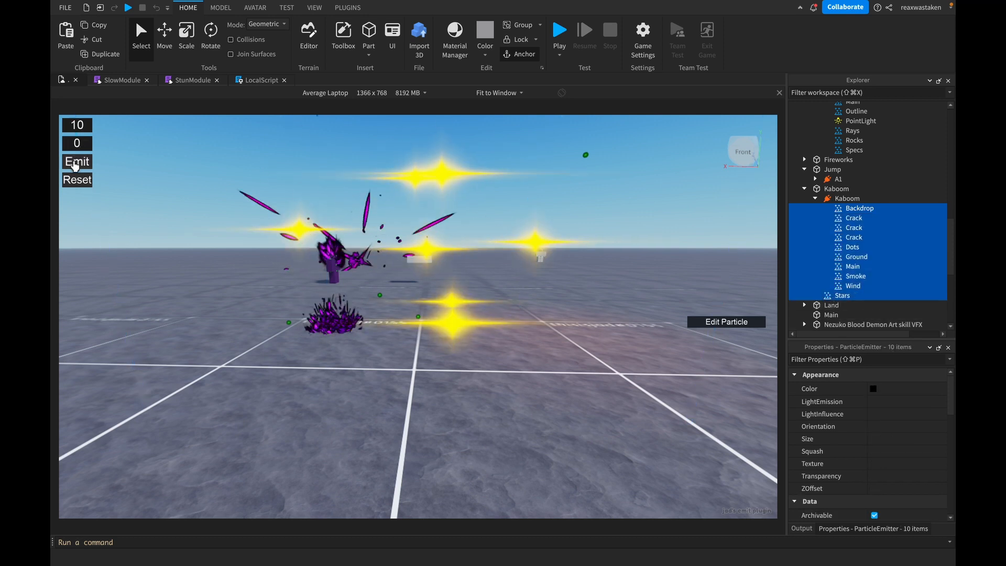
left_click(77, 161)
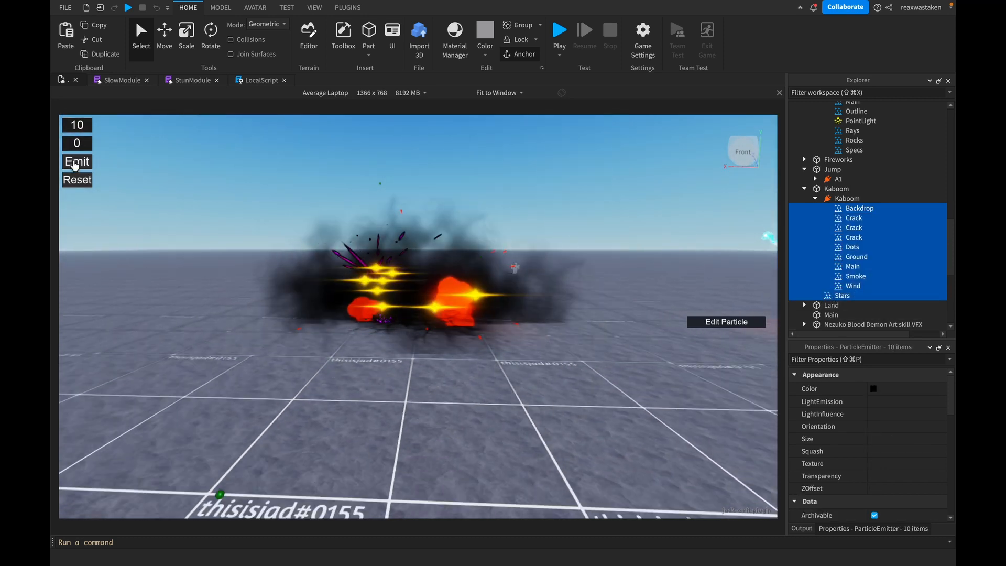
left_click(76, 162)
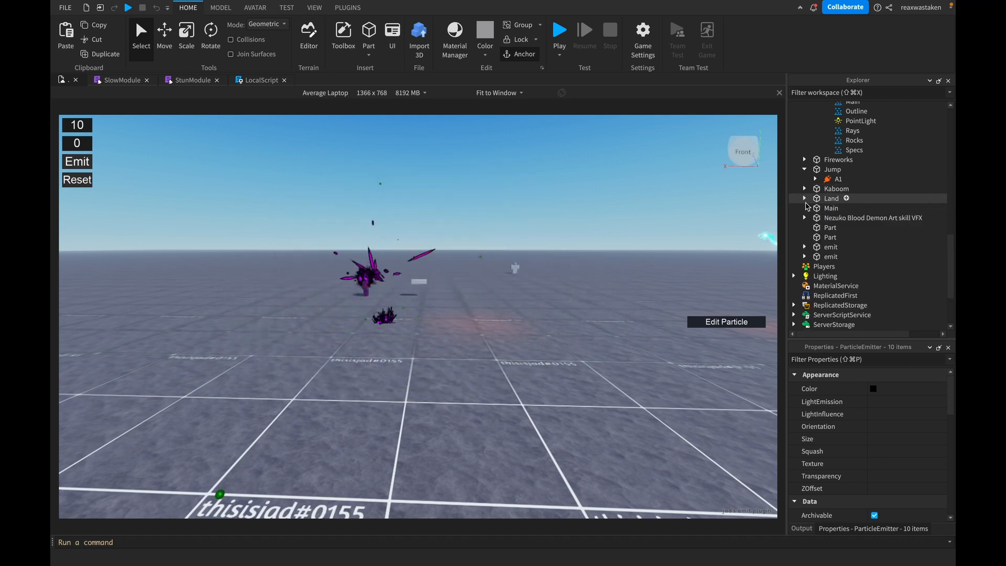
Step: Reset the first Beam under emit > Start and enter Width0 10, Width1 5, Duration 0.4
left_click(805, 246)
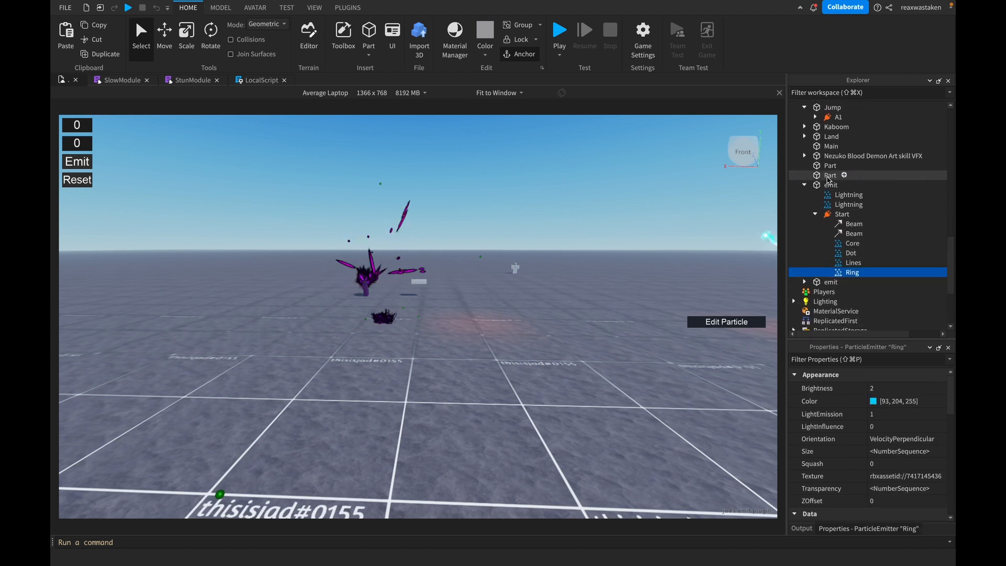
left_click(830, 185)
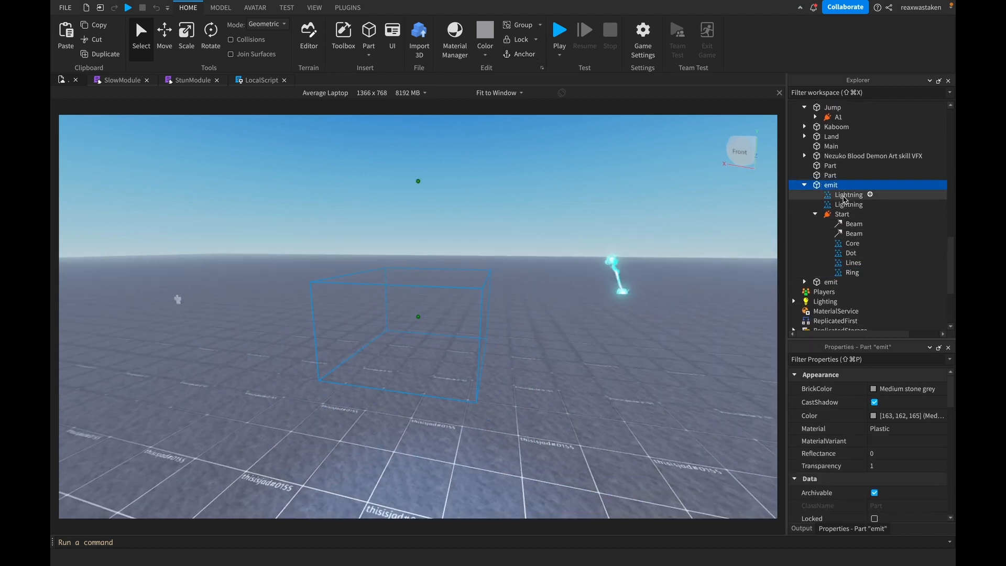
left_click(854, 224)
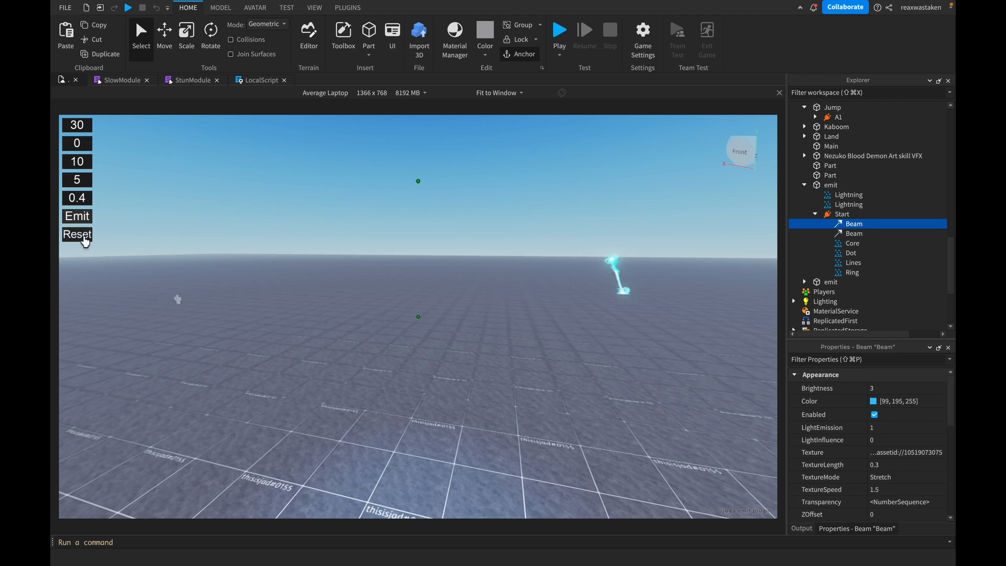
left_click(77, 234)
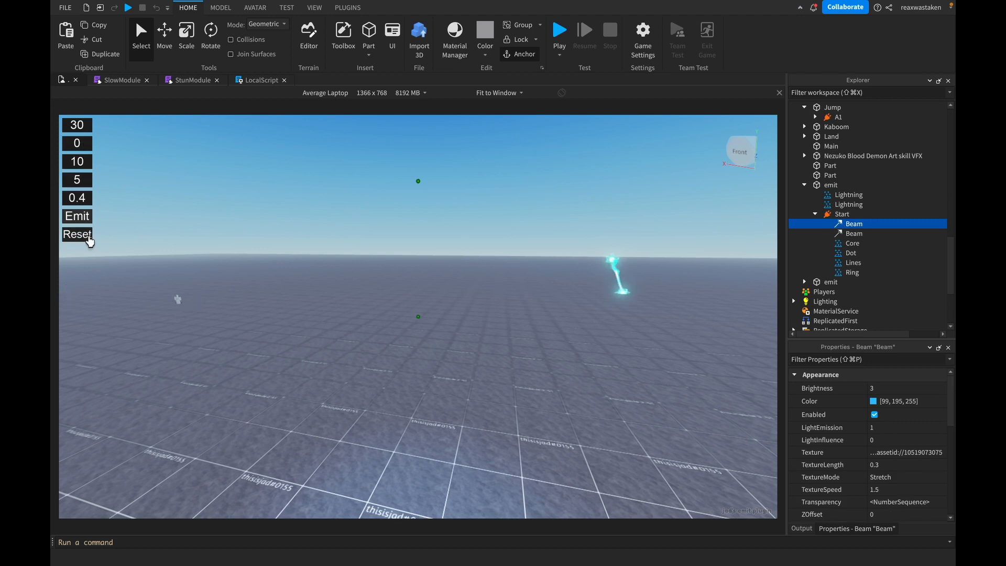
left_click(76, 234)
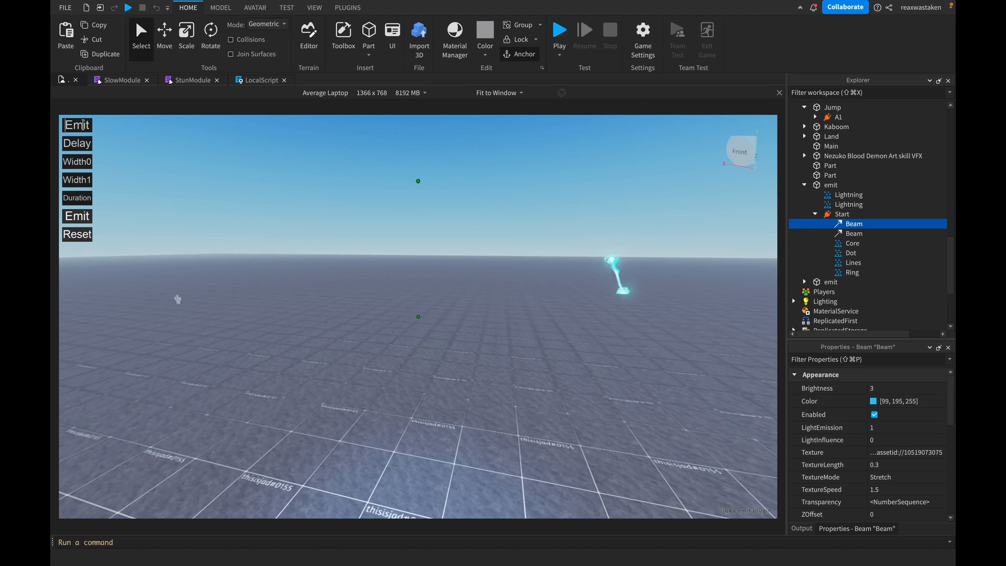
mouse_move(619, 187)
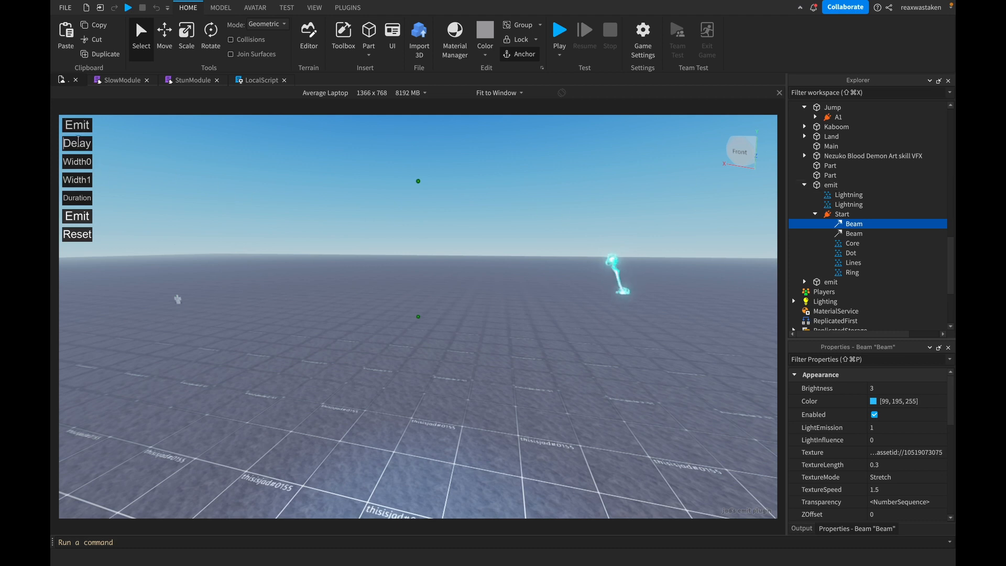
mouse_move(327, 189)
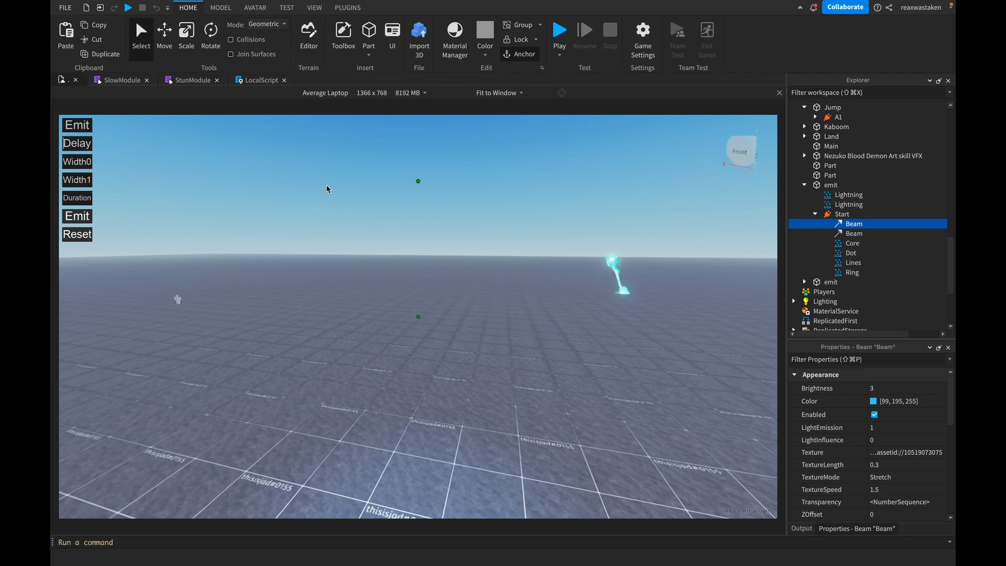
Step: Compare the first Beam's new attributes against the second Beam's settings
left_click(854, 233)
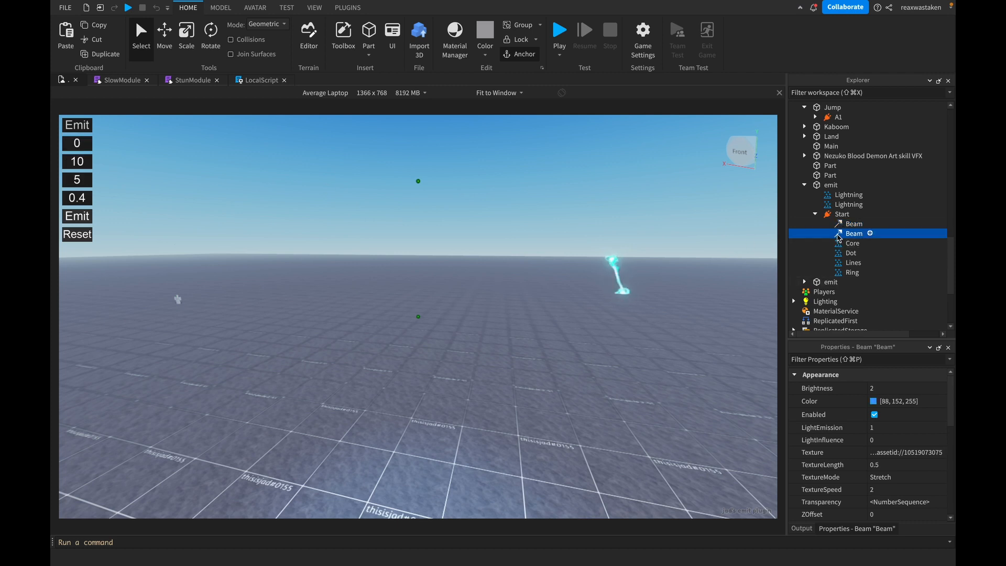
left_click(854, 223)
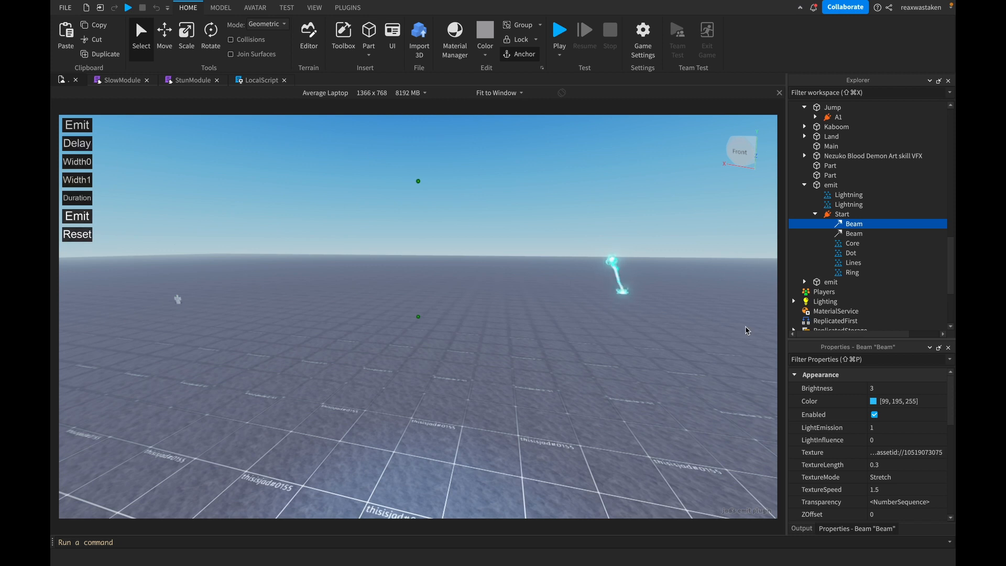
scroll("down", 3)
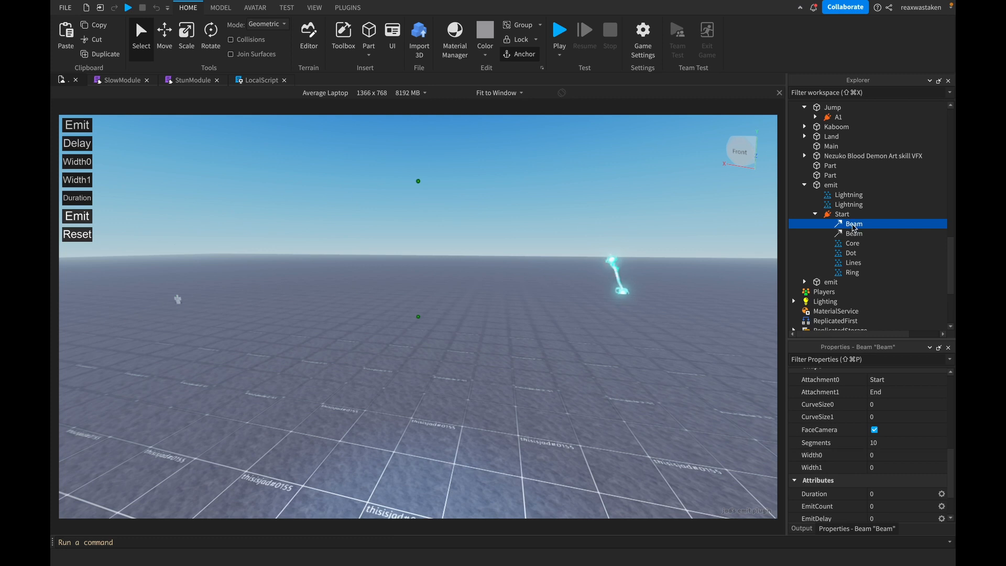
left_click(853, 233)
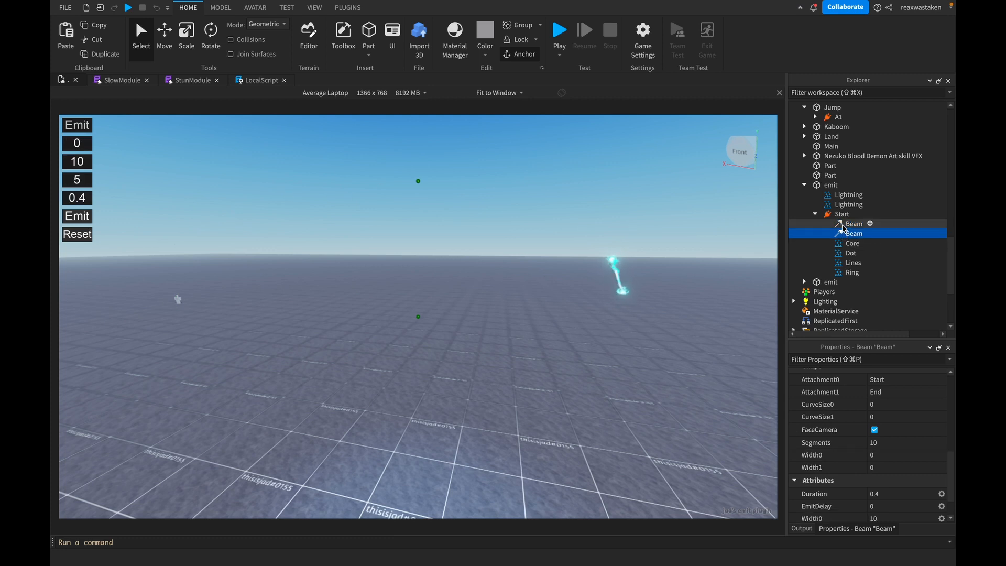
left_click(854, 223)
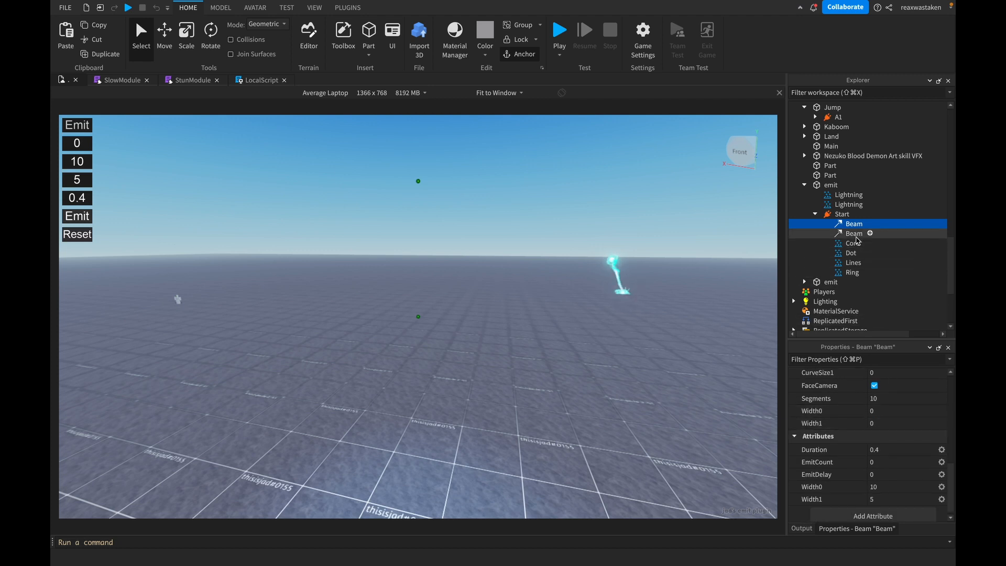
Step: Emit the Ring emitter and the emit attachments' lightning strike inside the dome repeatedly
left_click(852, 273)
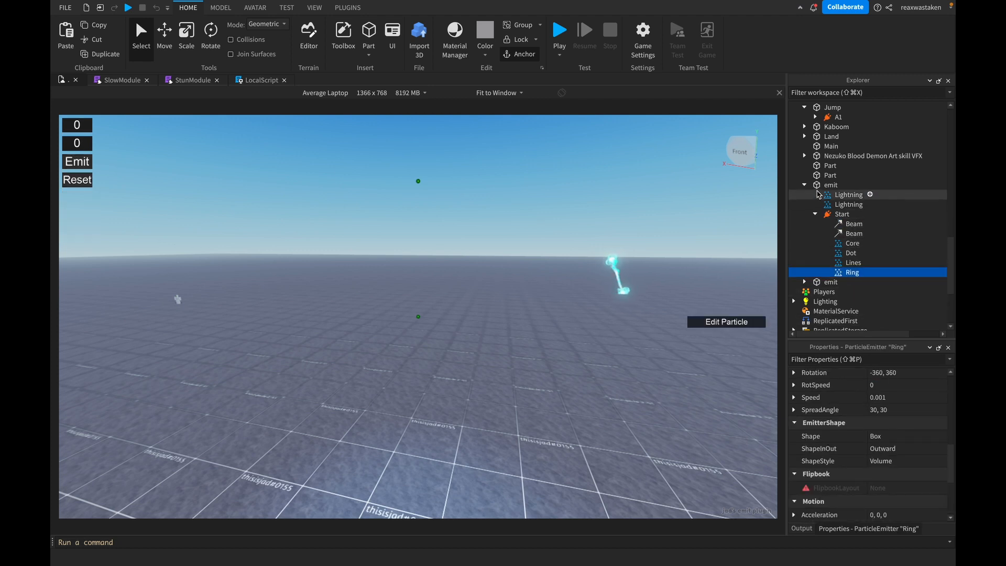
left_click(77, 162)
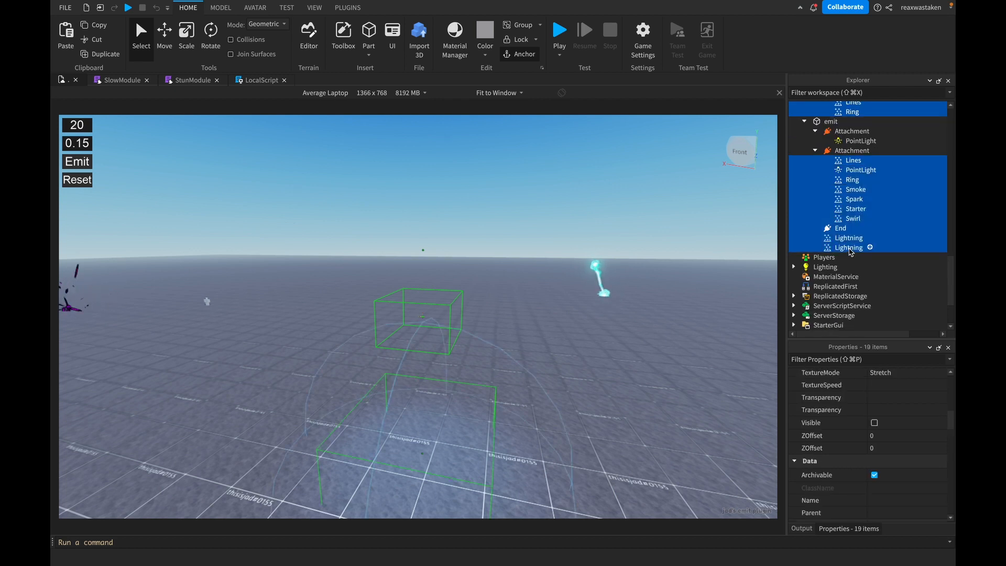
left_click(77, 161)
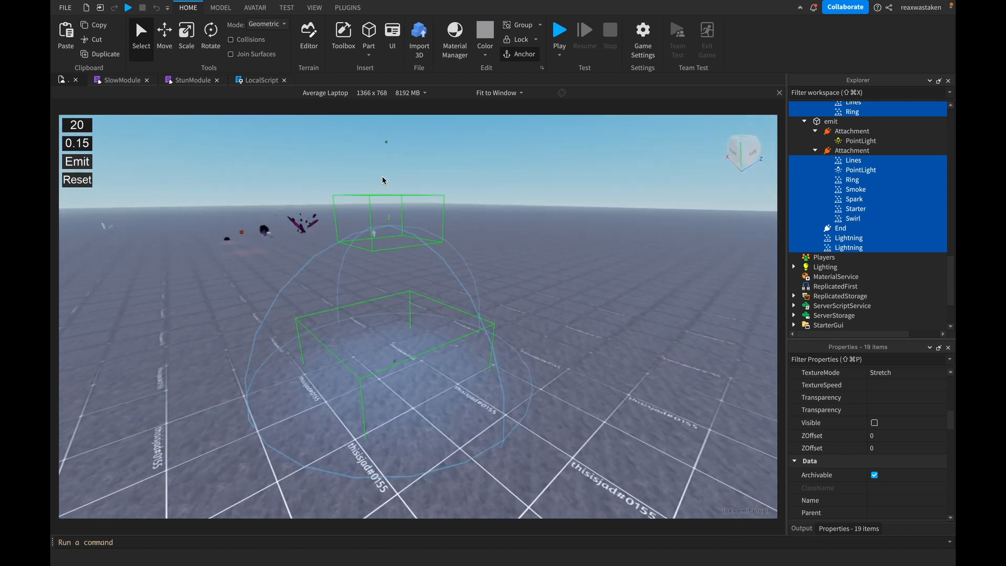
left_click(76, 162)
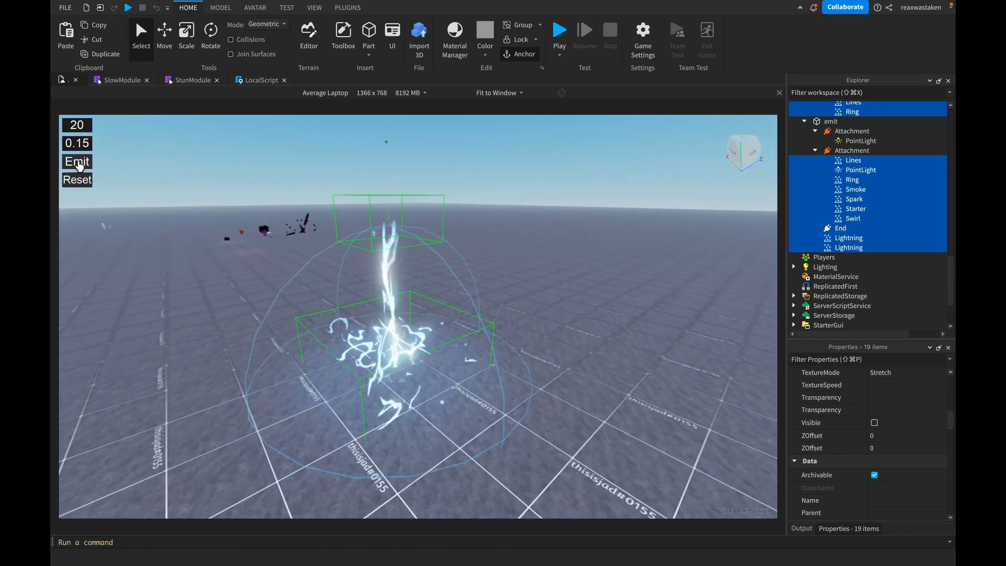
left_click(76, 161)
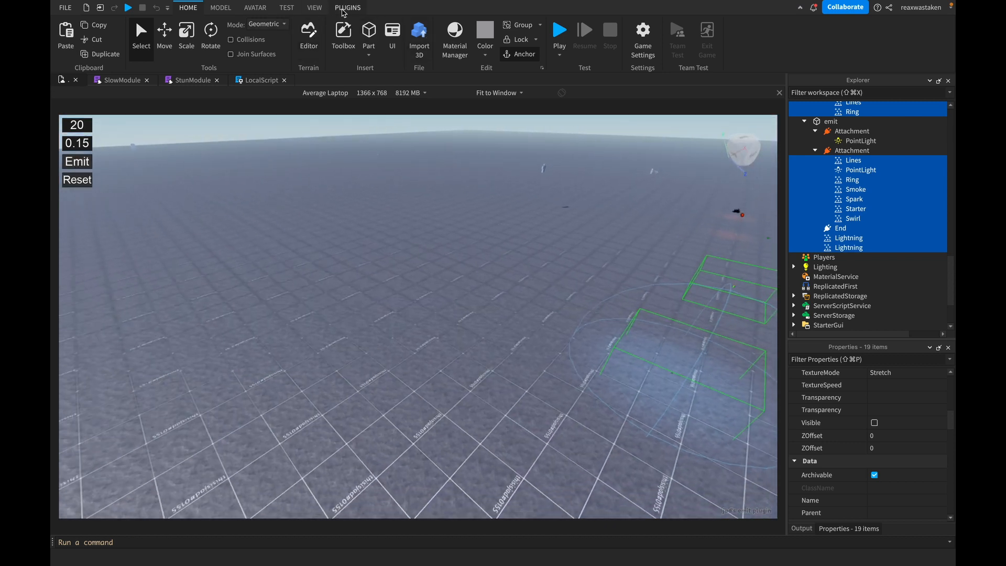
Step: Insert a VFX mesh pack from the Toolbox search into the Workspace and close the Toolbox
left_click(347, 7)
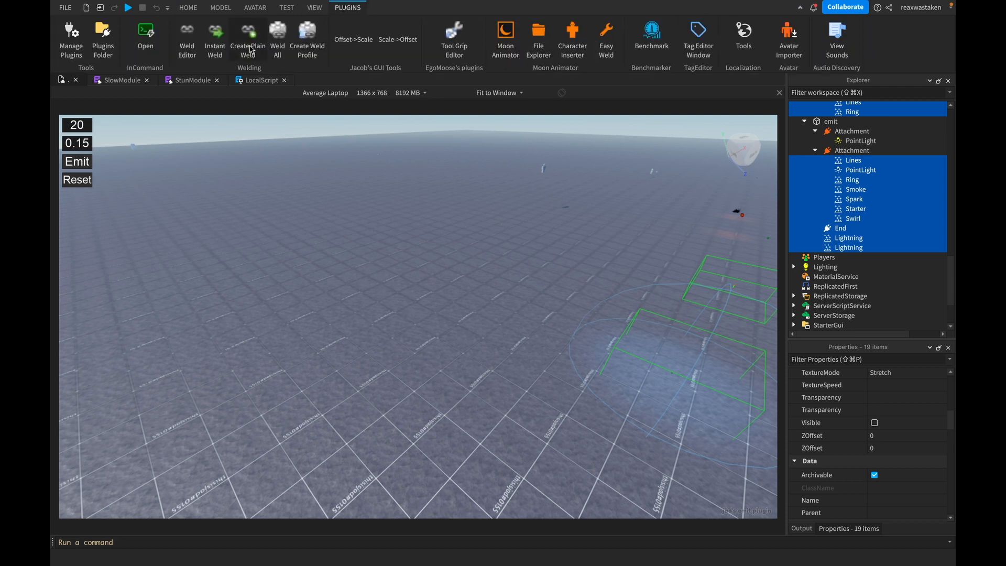
left_click(188, 7)
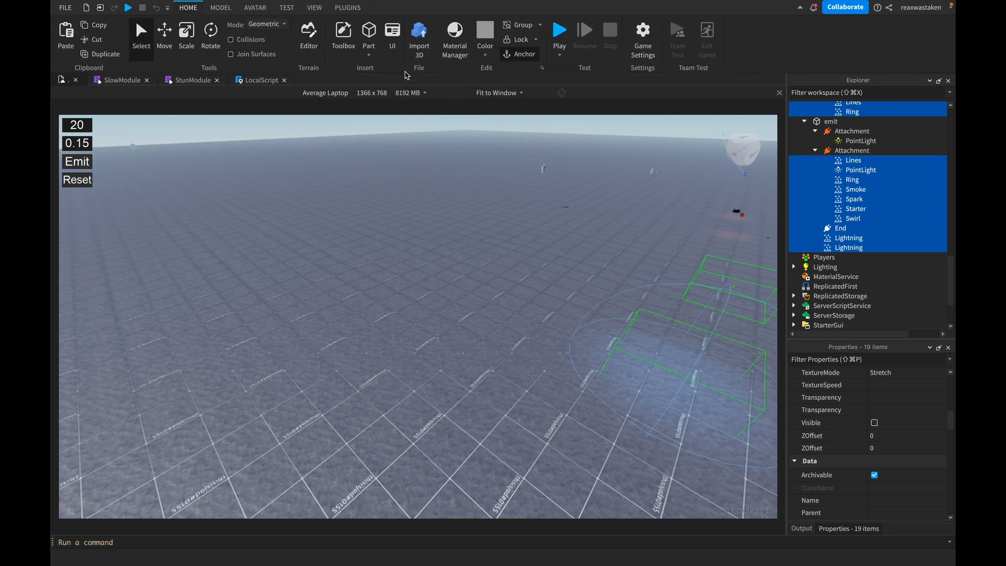
left_click(343, 36)
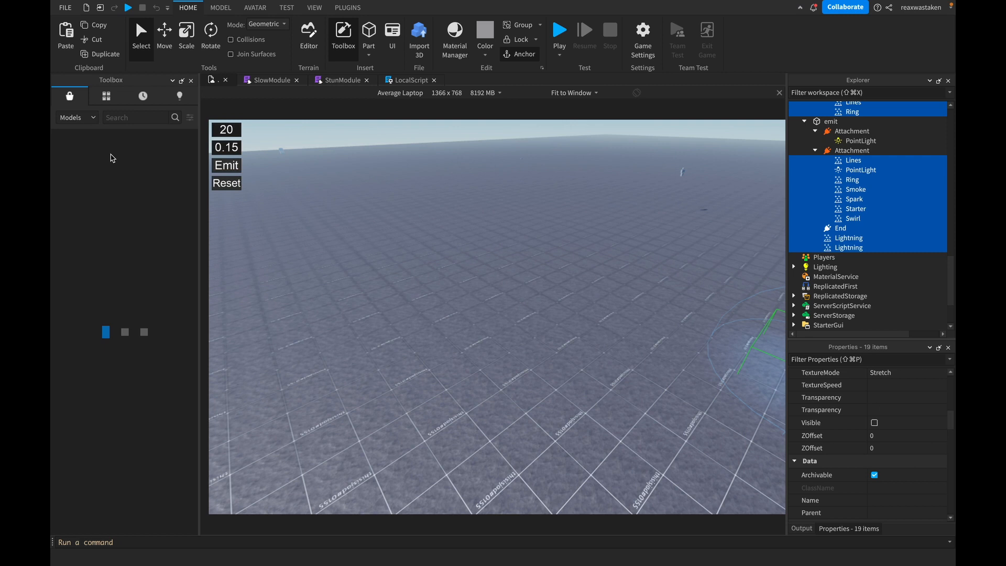
type("mesh")
type("vfx")
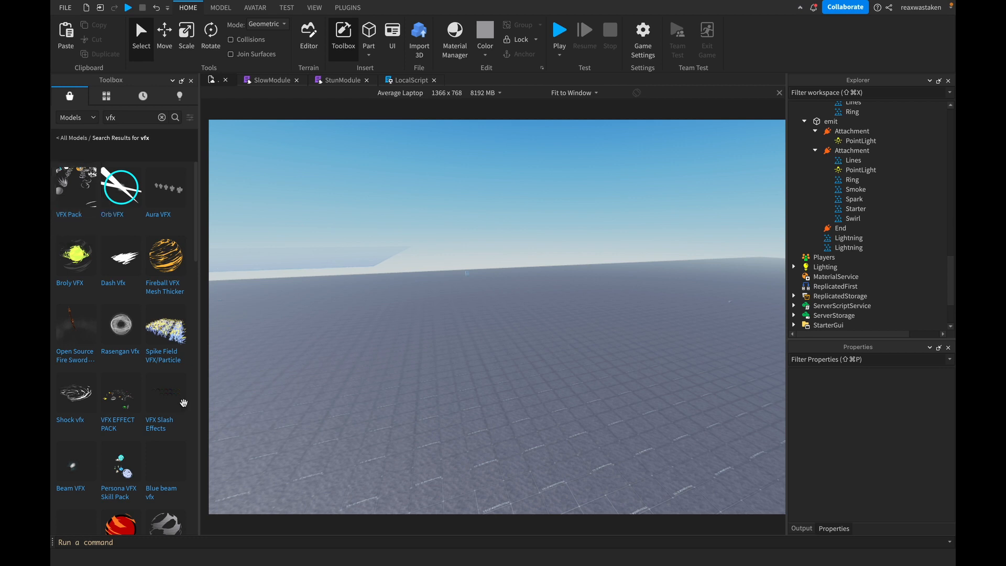
left_click(830, 106)
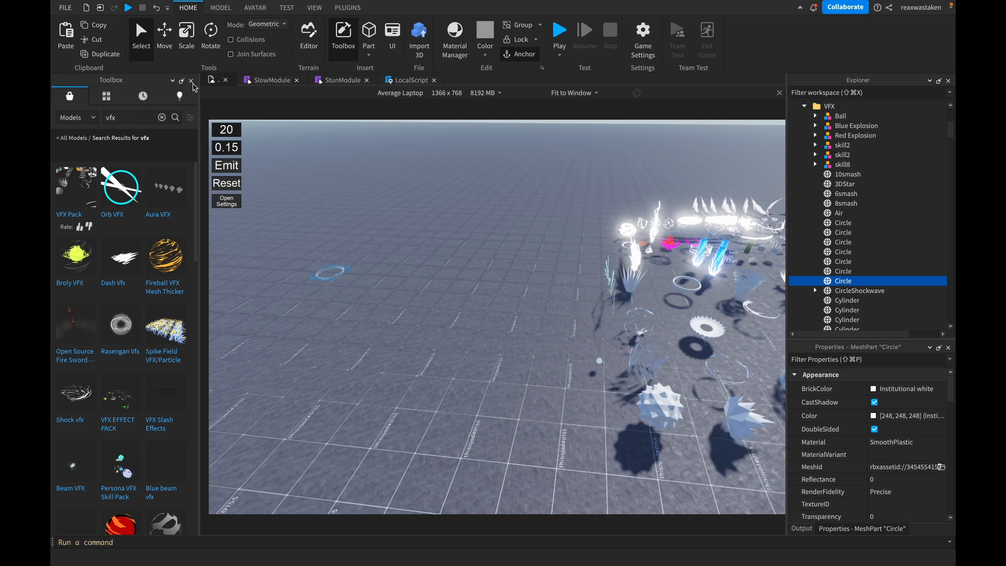
left_click(191, 81)
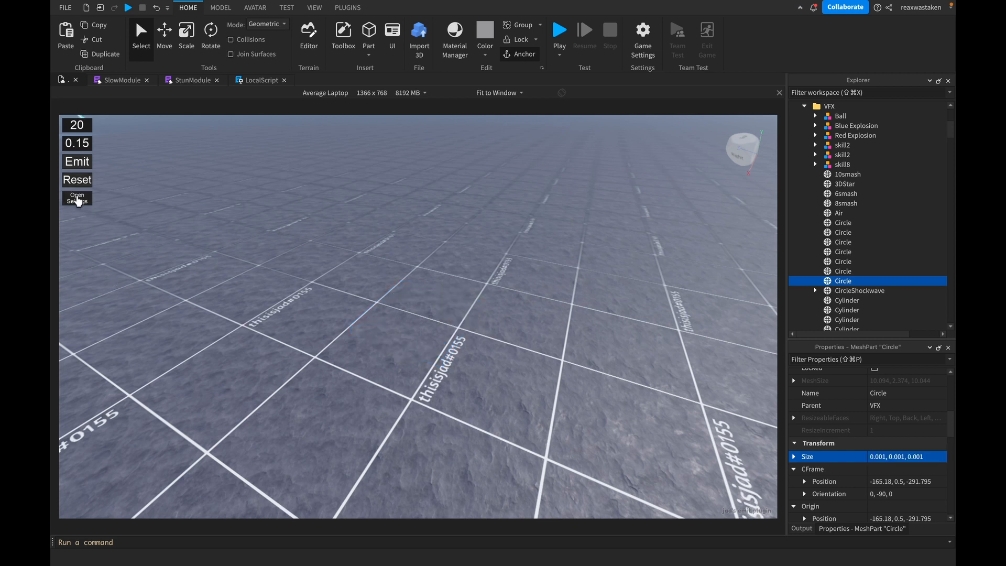
Step: Fill the Circle mesh's Time, Duration, Transparency, CFrame and Rotation emit settings and emit it
left_click(77, 198)
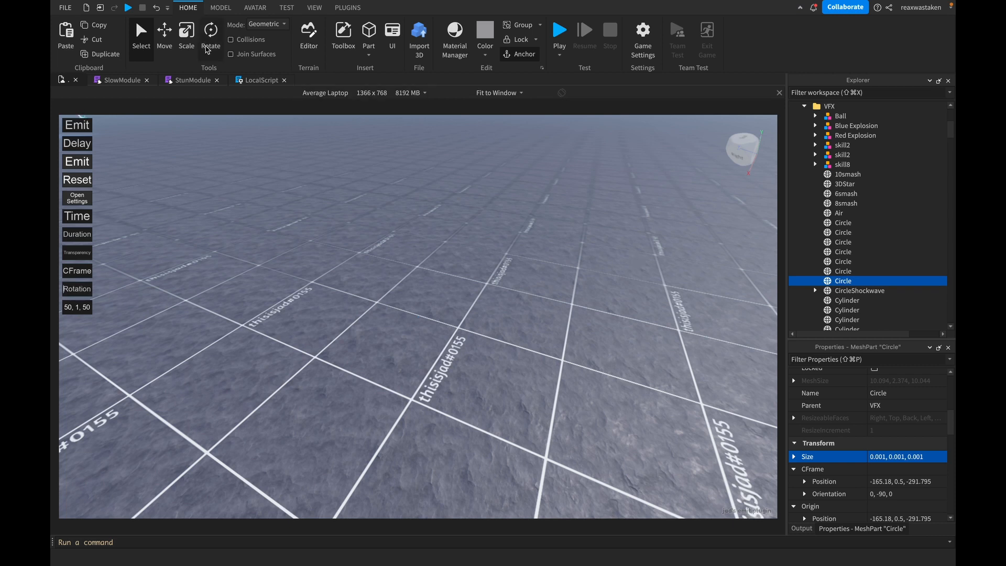
left_click(211, 34)
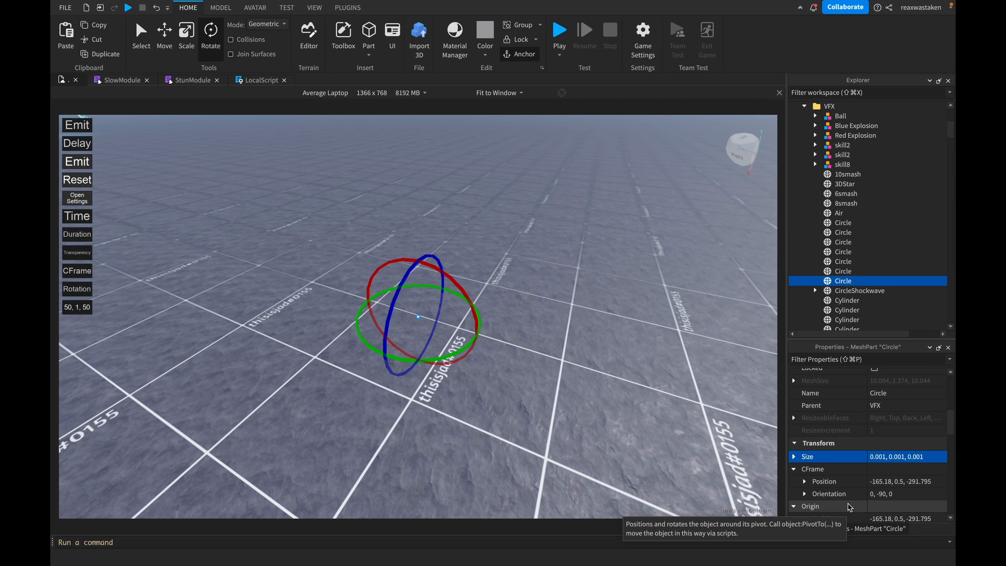
scroll("down", 3)
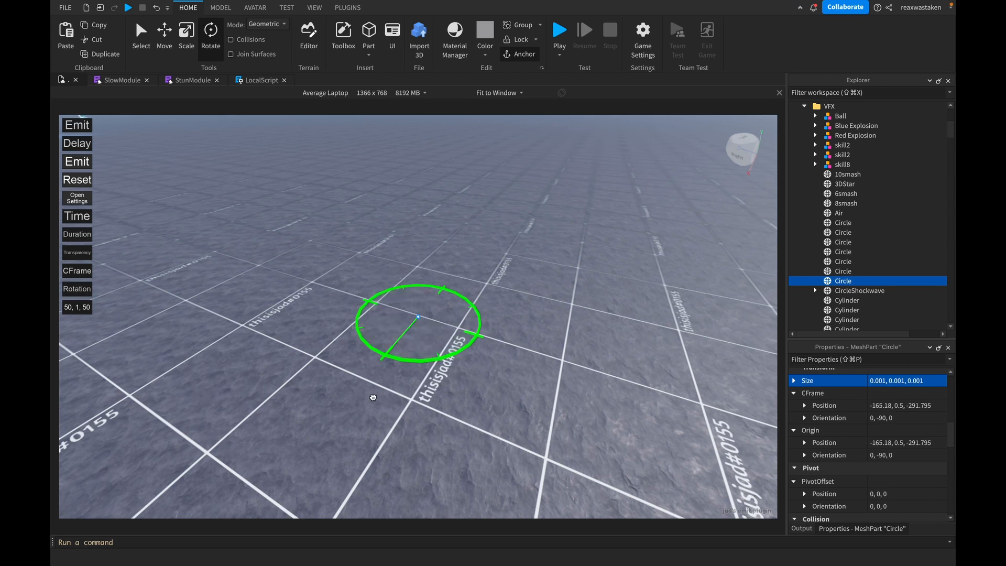
left_click(211, 32)
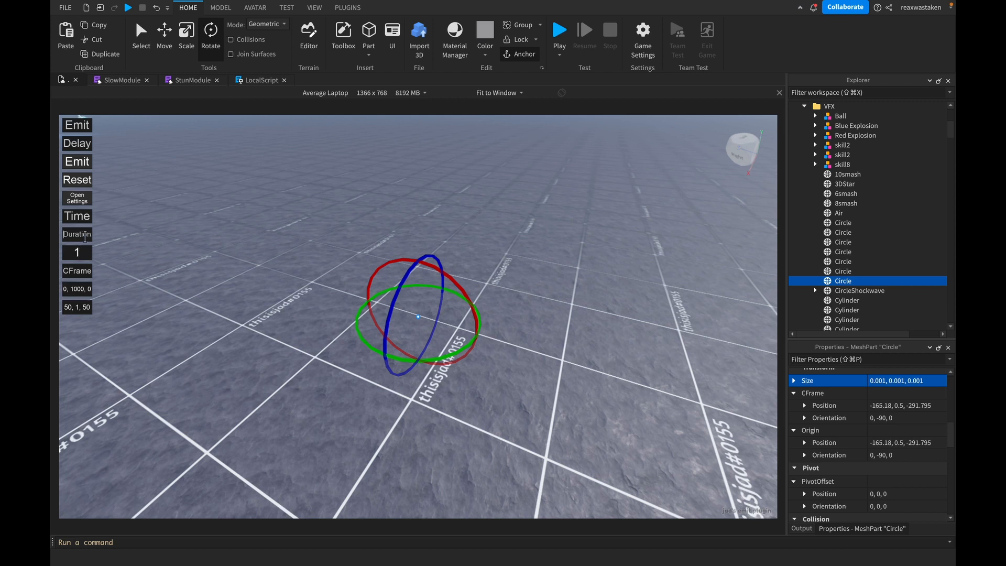
mouse_move(151, 258)
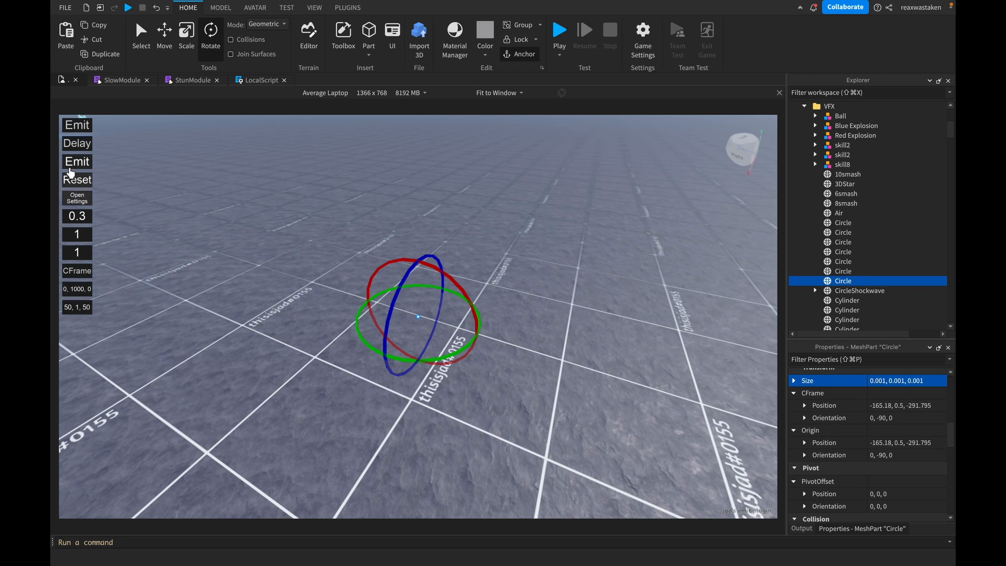
left_click(77, 161)
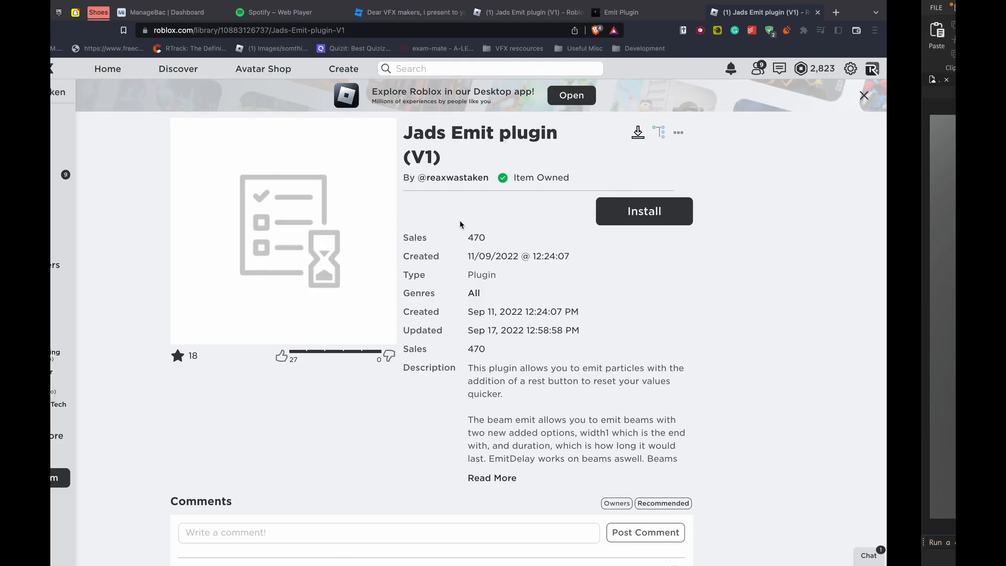
Step: Review the Jads Emit plugin listing's description and comments, its Webflow page, then the DevForum post
scroll("down", 3)
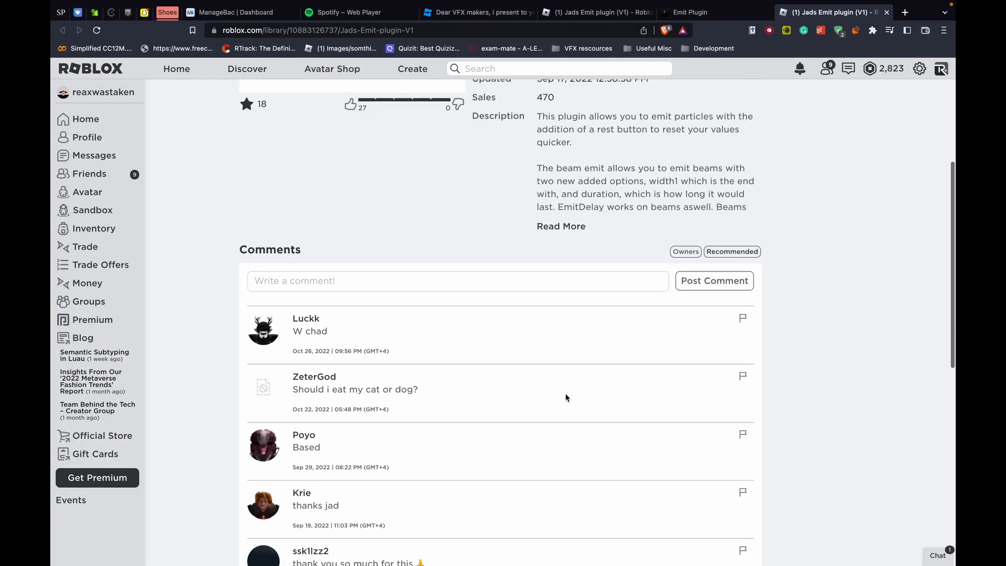
scroll("up", 3)
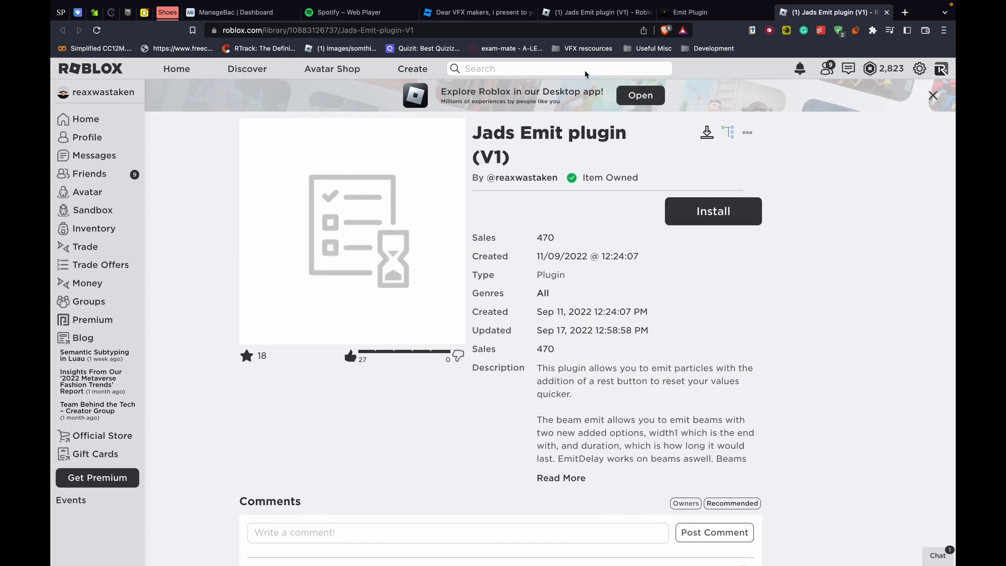
left_click(691, 12)
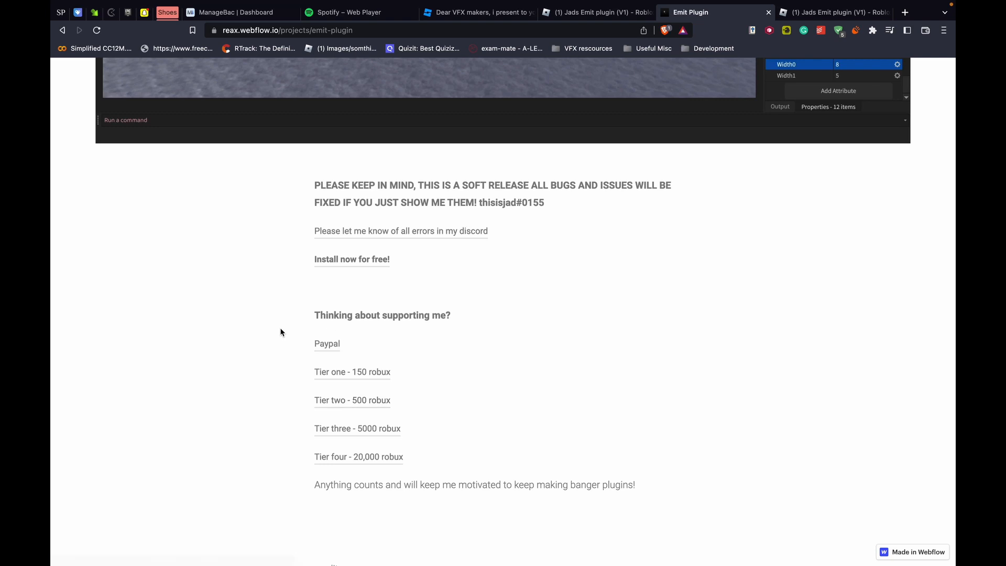
left_click(593, 11)
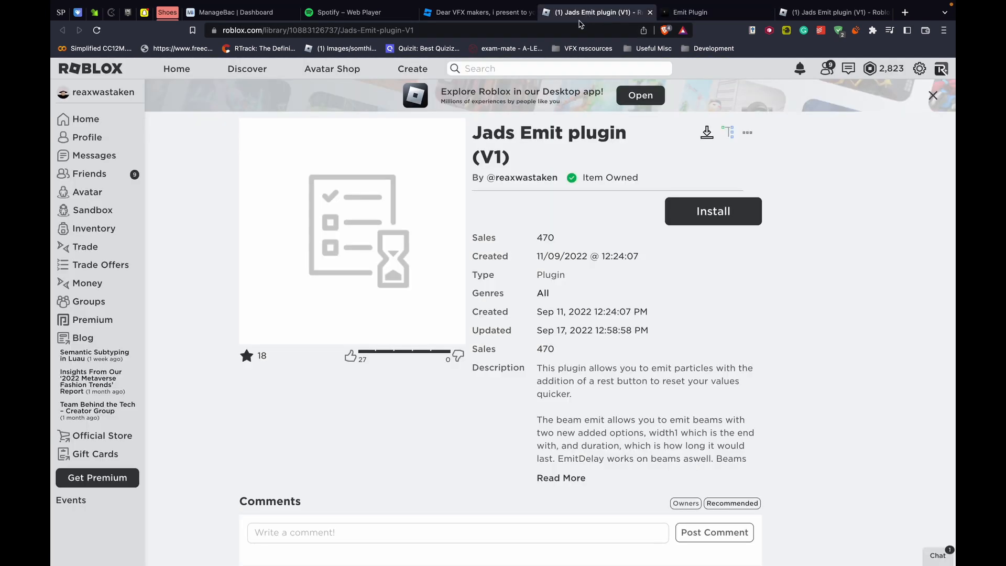
left_click(474, 13)
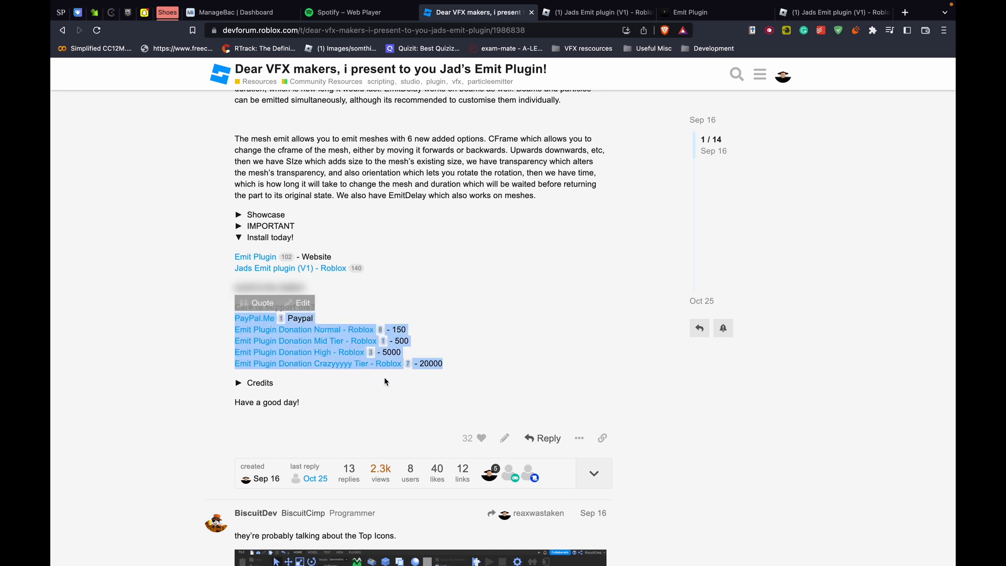
Step: Expand the post's Credits section and select the second credits line
left_click(238, 383)
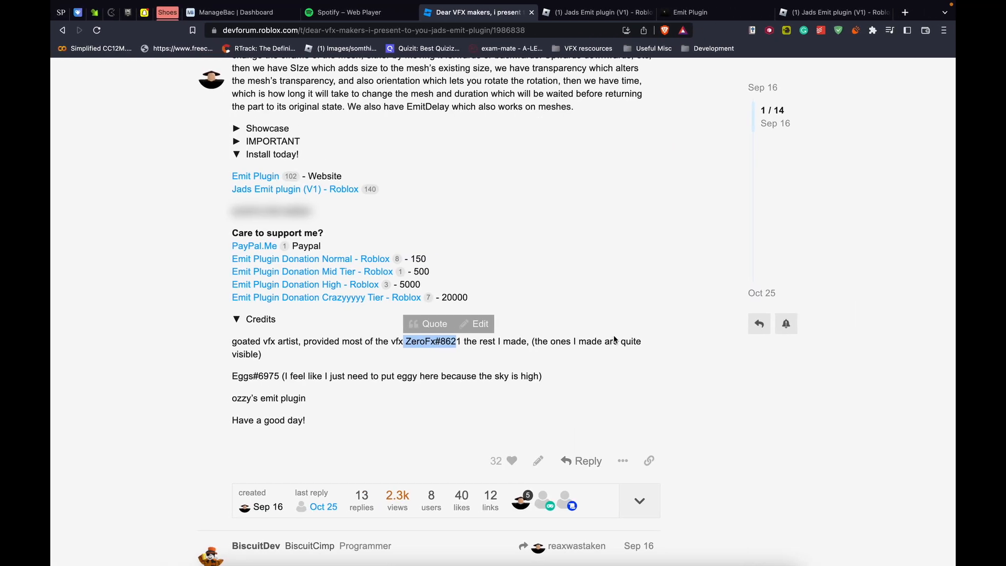
left_click(287, 366)
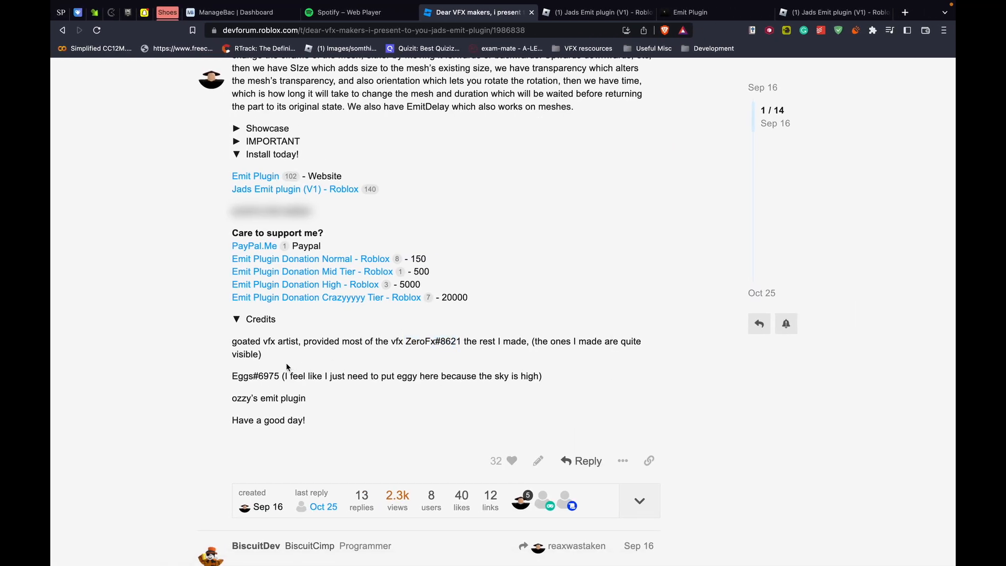
triple_click(385, 375)
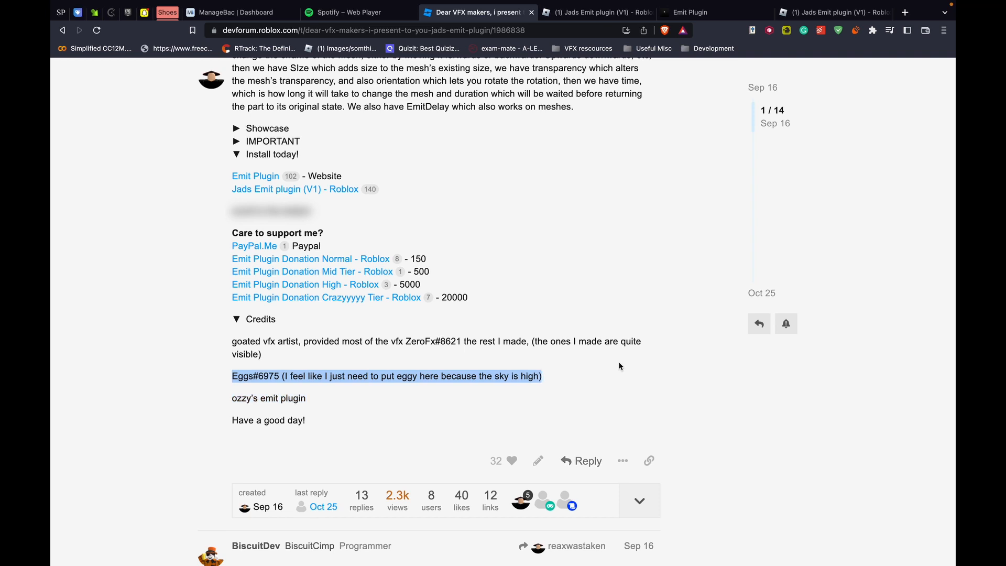
mouse_move(556, 384)
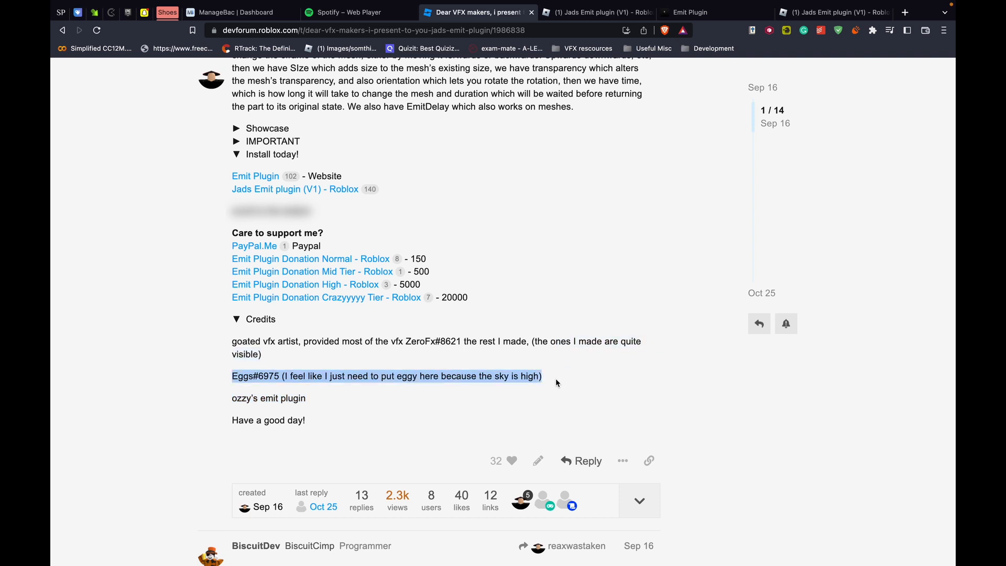